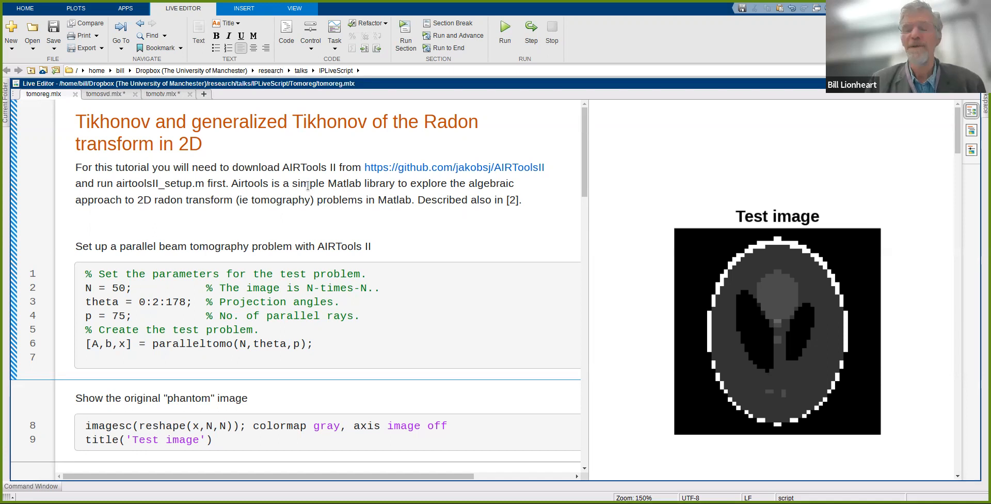
{"action": "mouse_move", "coordinate": [326, 167]}
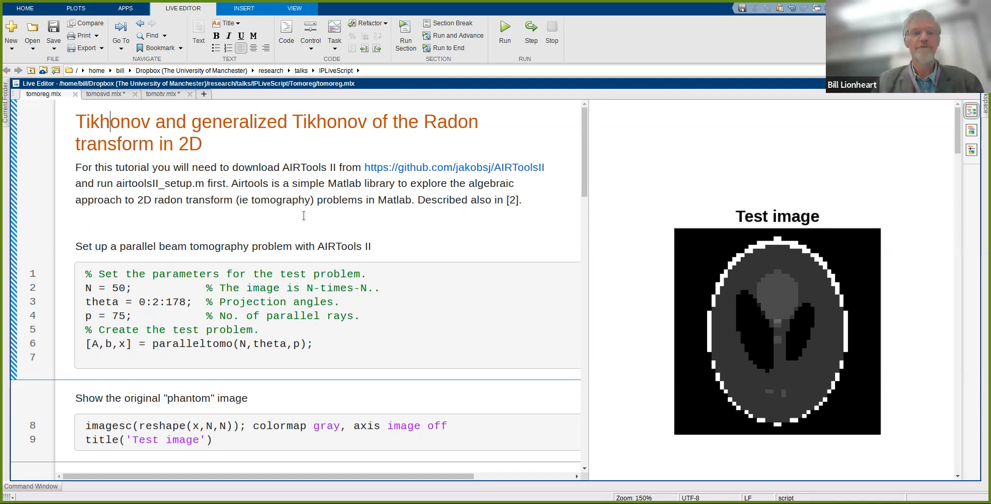
{"action": "mouse_move", "coordinate": [318, 201]}
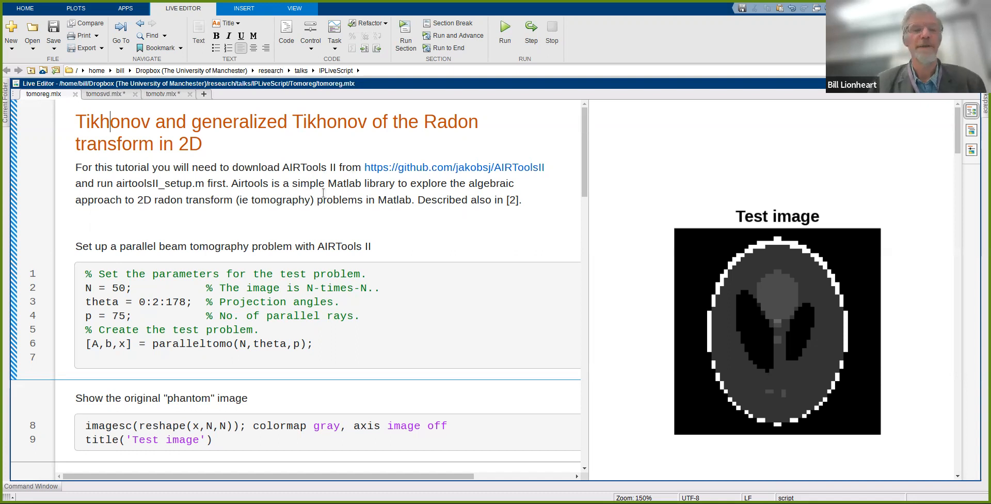
{"action": "mouse_move", "coordinate": [332, 180]}
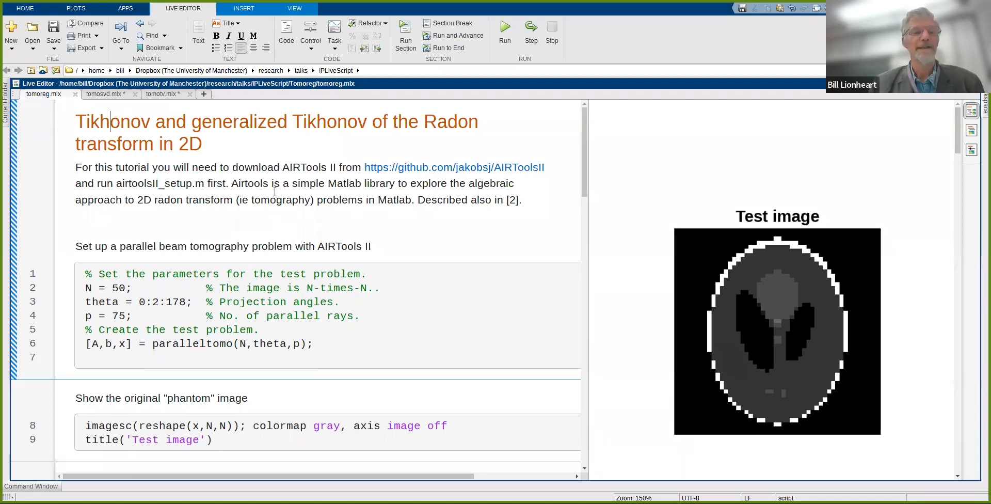
{"action": "mouse_move", "coordinate": [536, 224]}
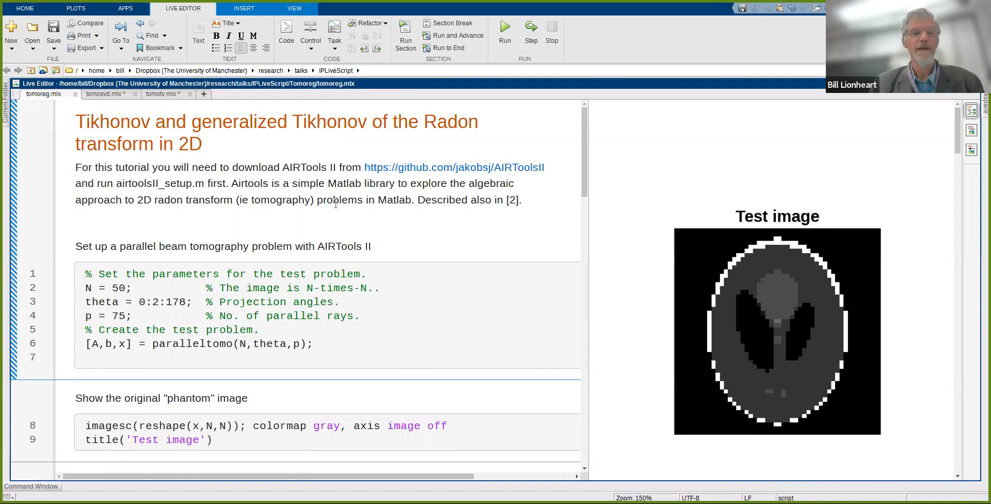
- Select the imagesc(reshape(A\b,N,N)) least-squares section to rerun its phantom reconstruction
{"action": "scroll", "scroll_direction": "down", "scroll_amount": 3}
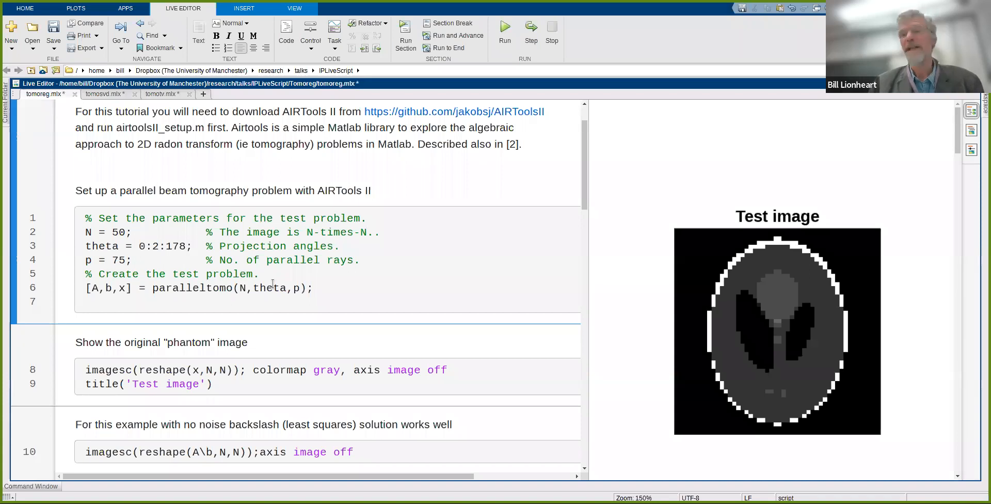
{"action": "mouse_move", "coordinate": [213, 247]}
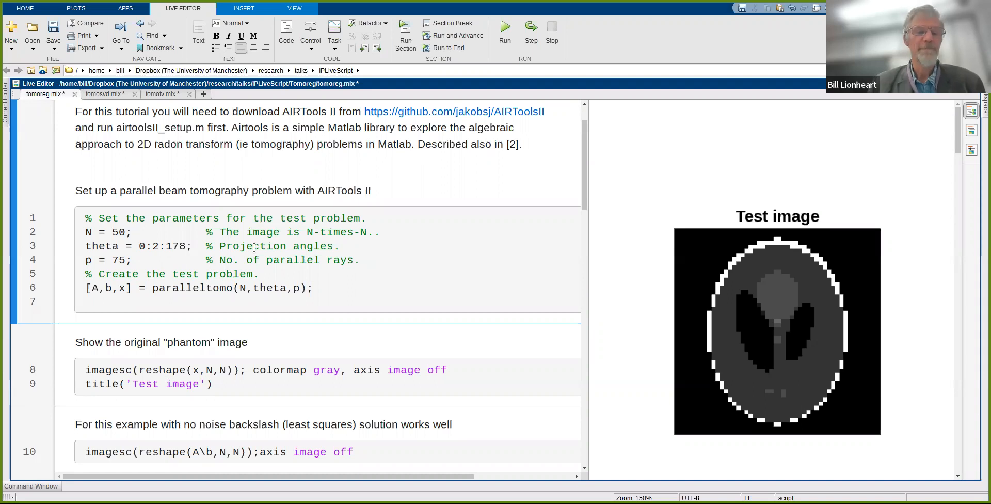
{"action": "mouse_move", "coordinate": [103, 246]}
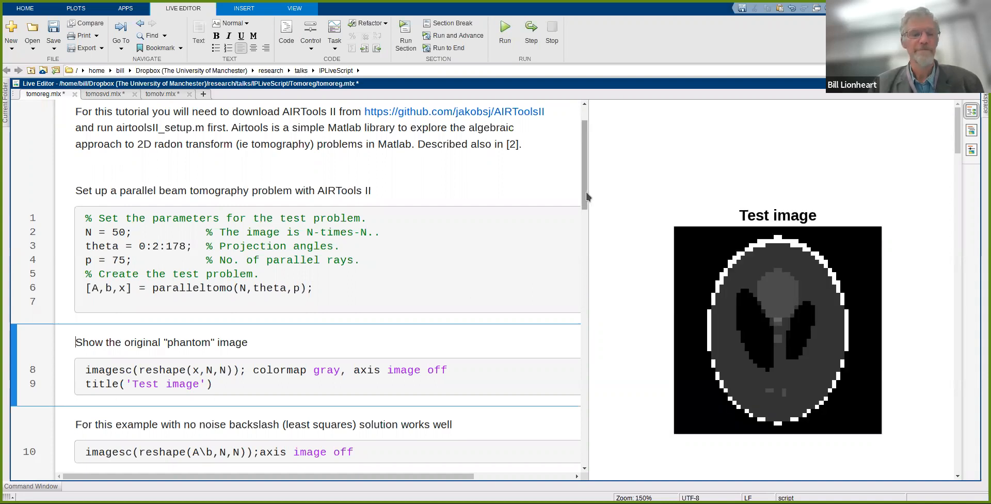
{"action": "scroll", "scroll_direction": "down", "scroll_amount": 3}
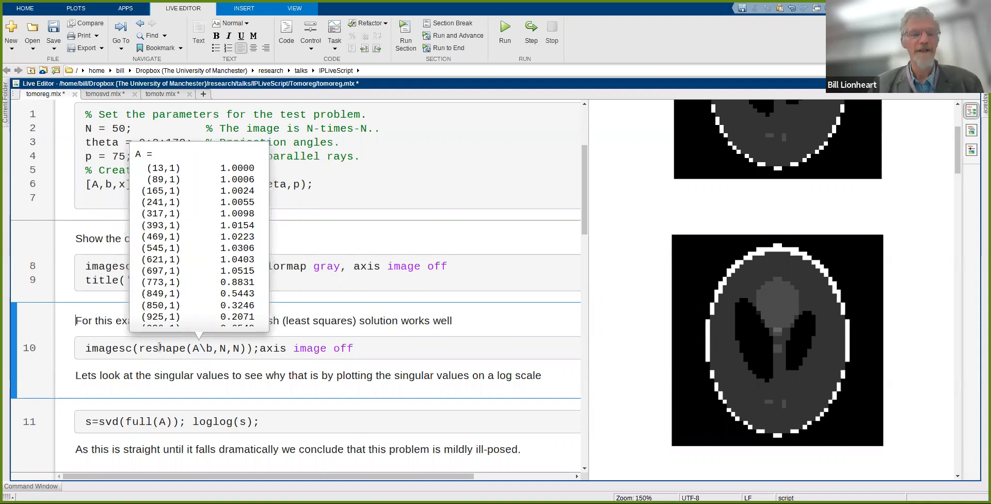
{"action": "mouse_move", "coordinate": [218, 359]}
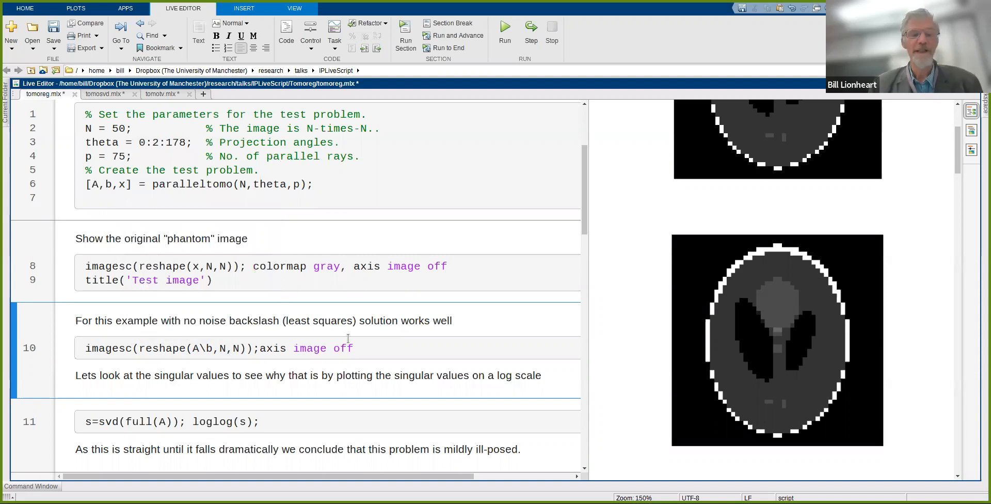
{"action": "left_click", "coordinate": [354, 349]}
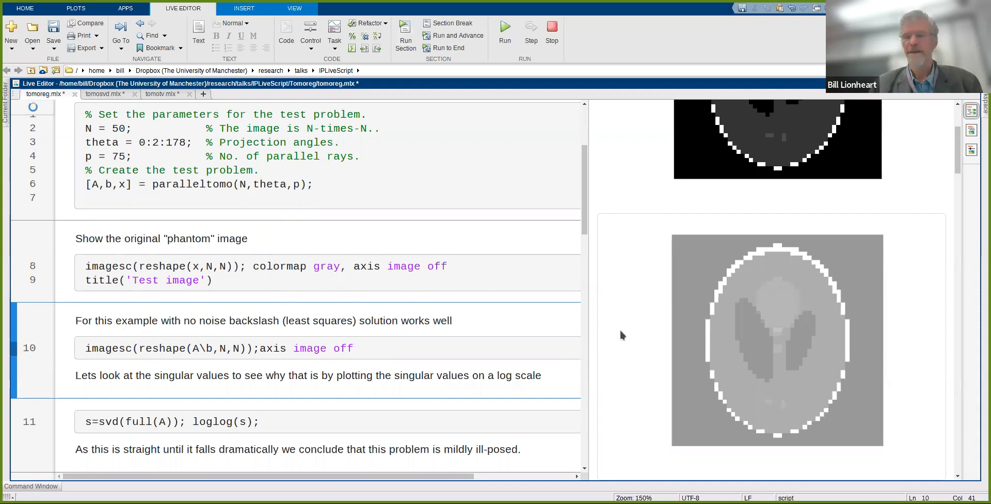
{"action": "mouse_move", "coordinate": [635, 329]}
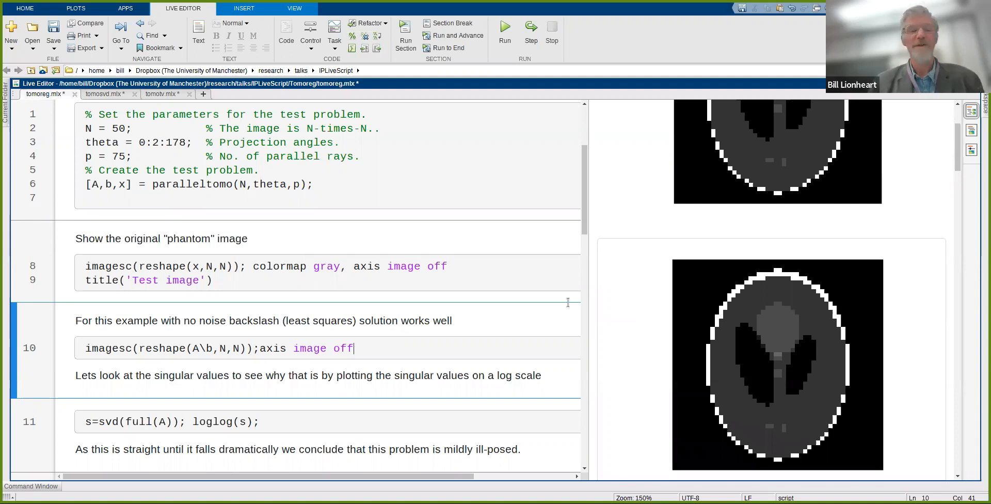
{"action": "mouse_move", "coordinate": [576, 296]}
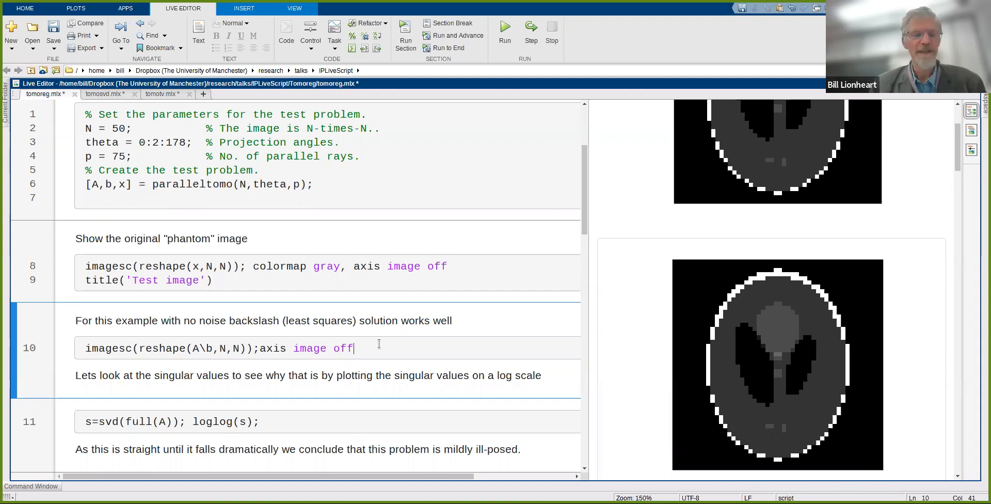
- Run the s=svd(full(A)); loglog(s); section to regenerate the singular value plot
{"action": "scroll", "scroll_direction": "down", "scroll_amount": 3}
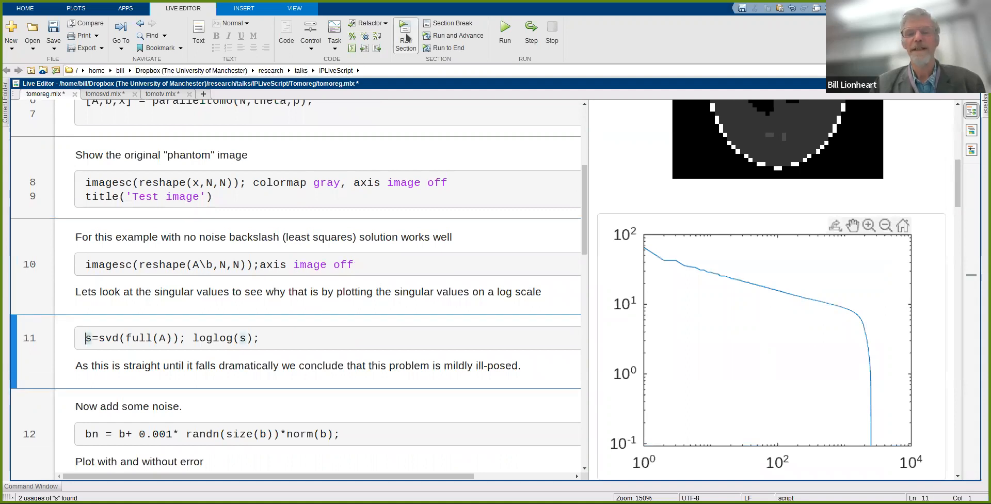
{"action": "left_click", "coordinate": [405, 33]}
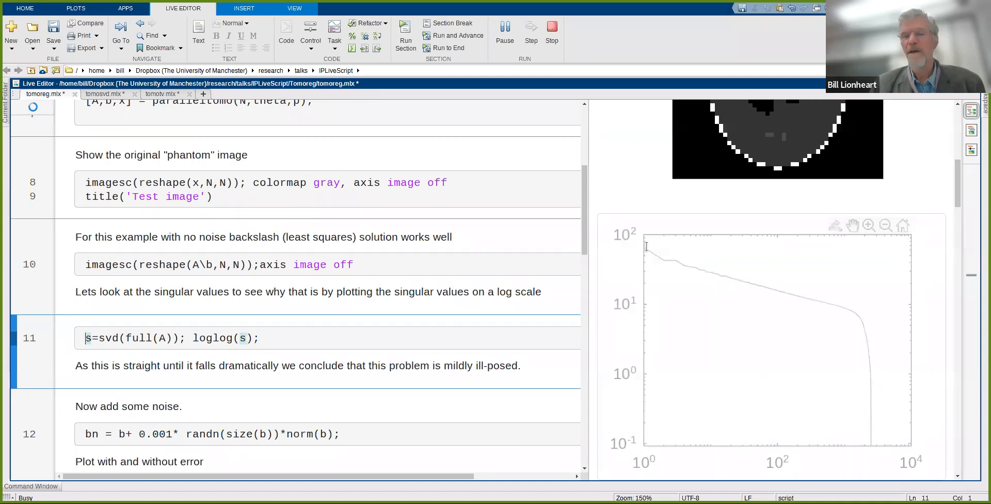
{"action": "mouse_move", "coordinate": [650, 264]}
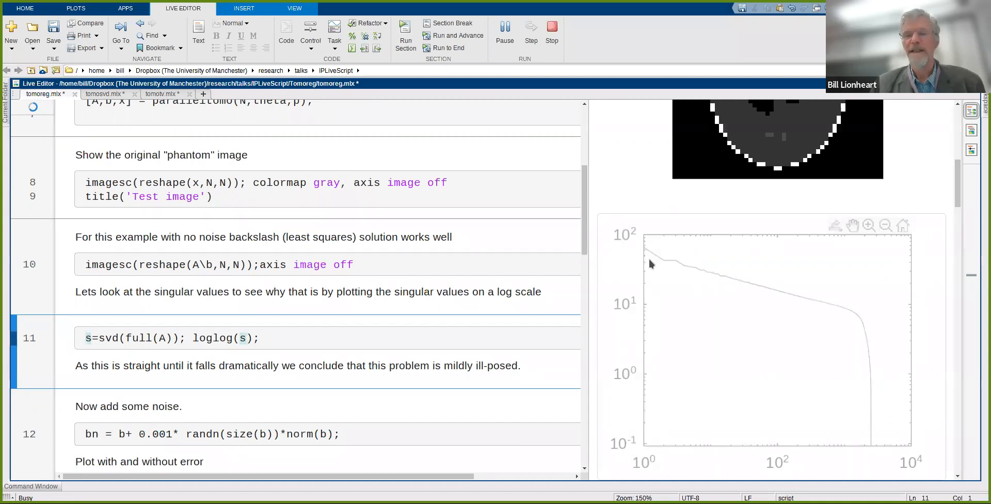
{"action": "mouse_move", "coordinate": [706, 286]}
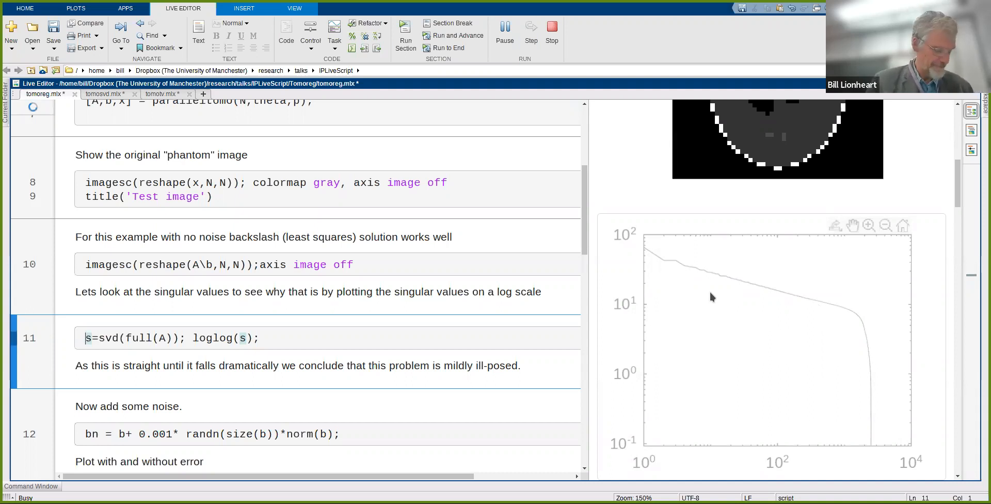
{"action": "mouse_move", "coordinate": [715, 302]}
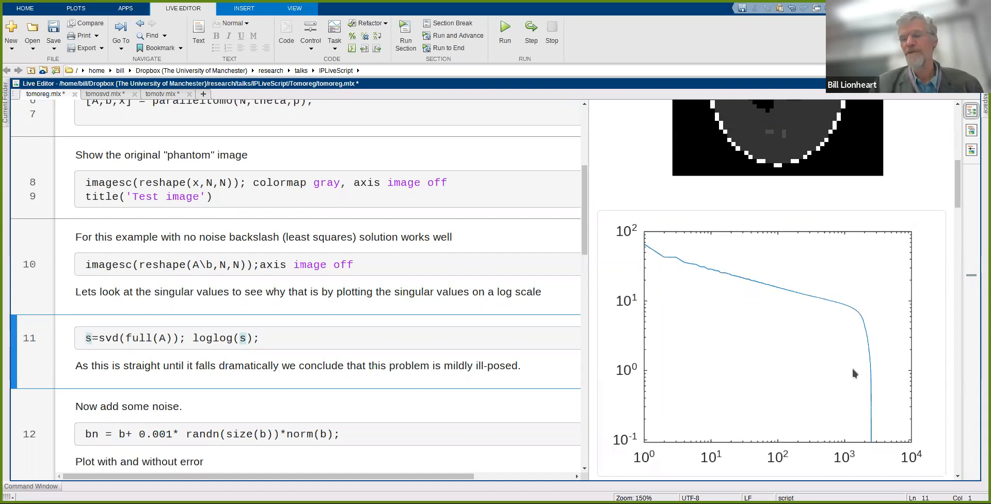
{"action": "mouse_move", "coordinate": [845, 393]}
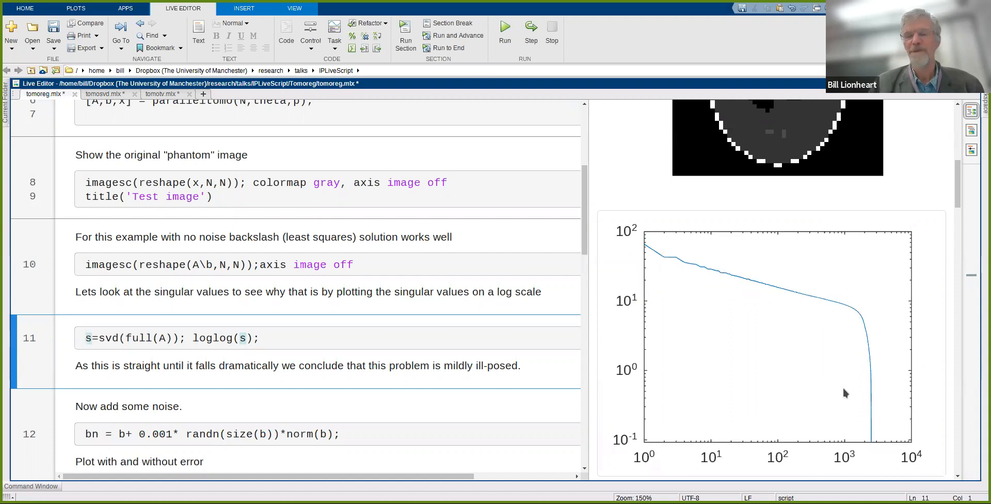
{"action": "mouse_move", "coordinate": [772, 328]}
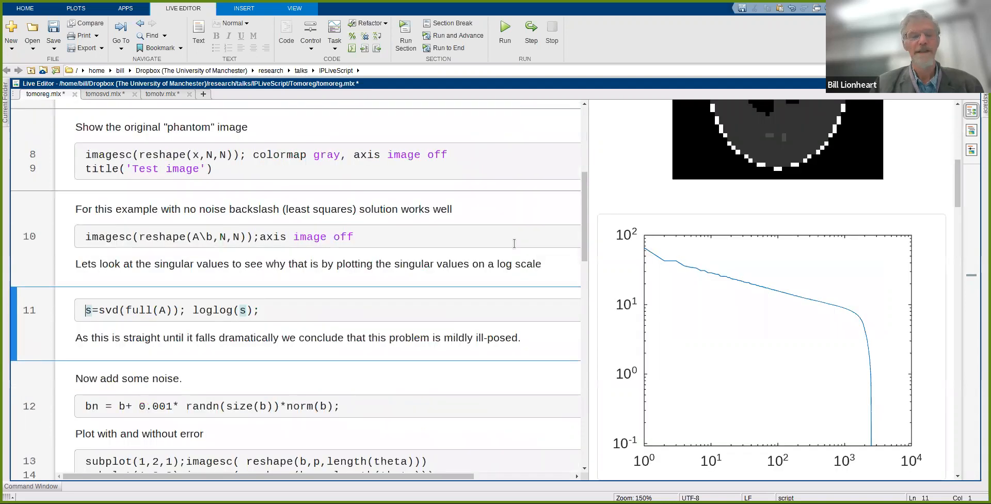
{"action": "mouse_move", "coordinate": [772, 321]}
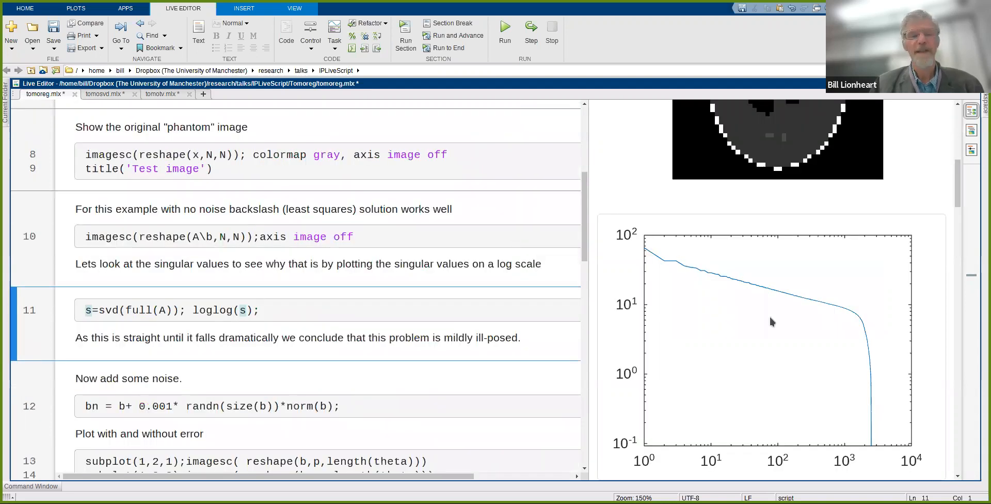
{"action": "mouse_move", "coordinate": [839, 316]}
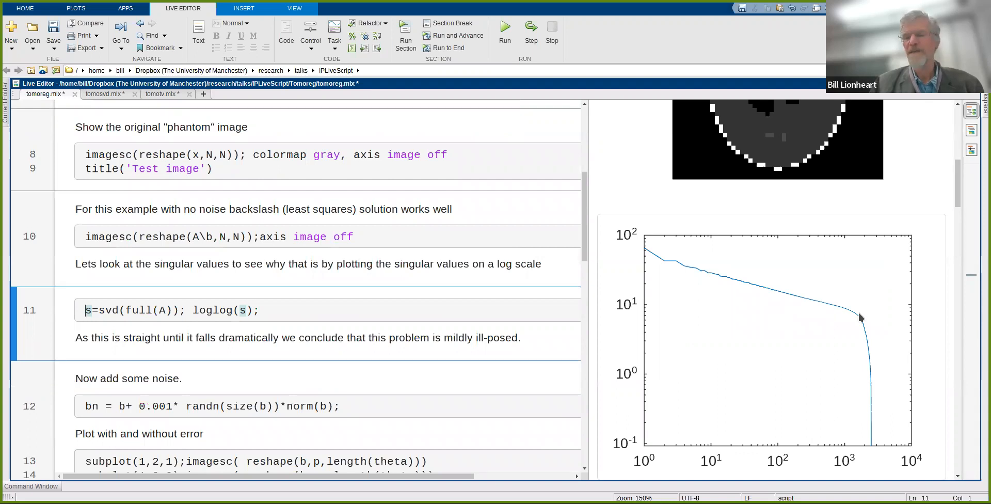
{"action": "mouse_move", "coordinate": [854, 323]}
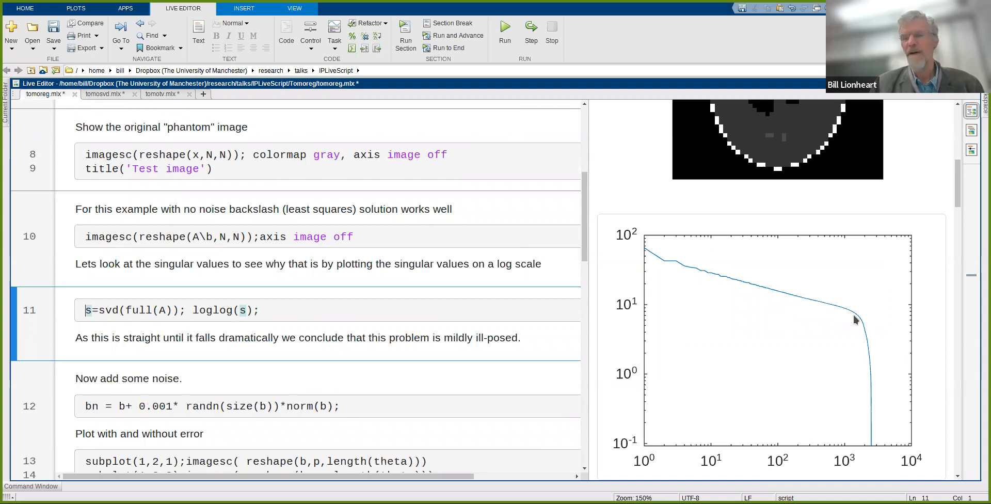
{"action": "mouse_move", "coordinate": [866, 387]}
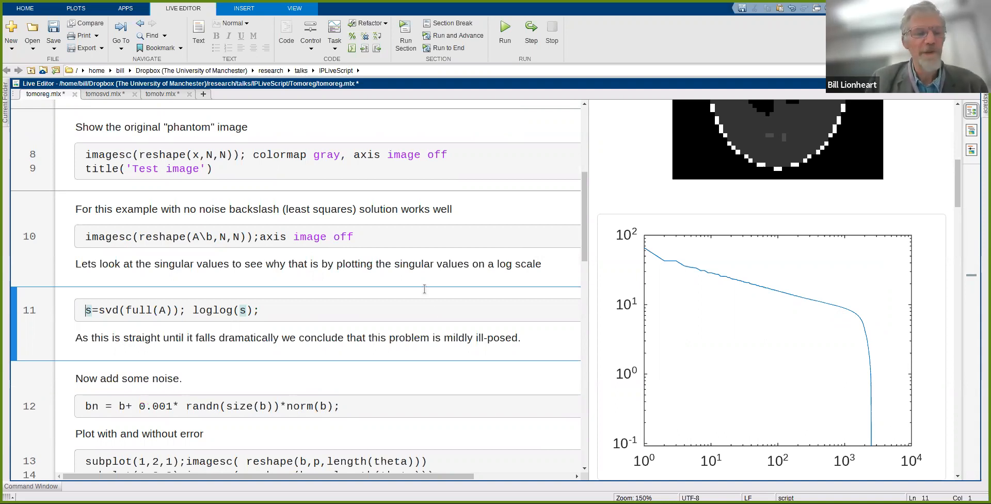
{"action": "mouse_move", "coordinate": [499, 236]}
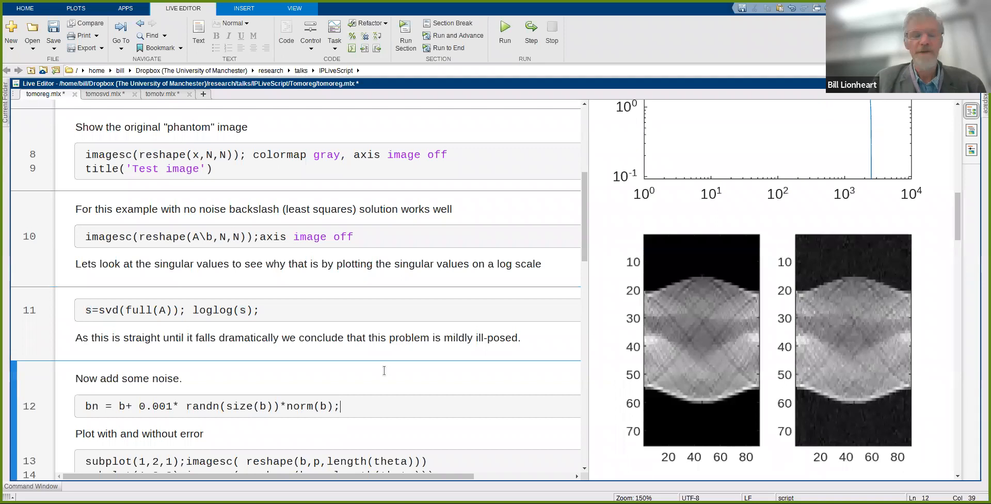
{"action": "scroll", "scroll_direction": "down", "scroll_amount": 3}
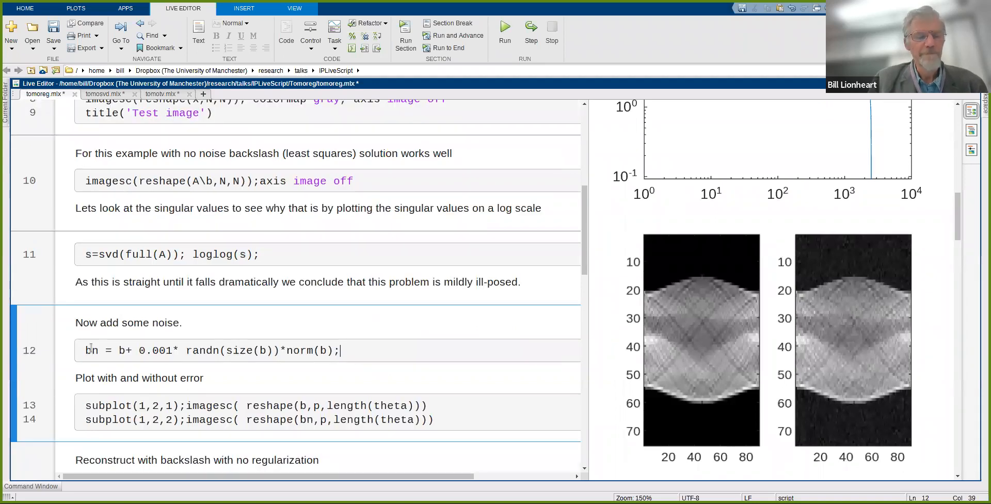
{"action": "mouse_move", "coordinate": [91, 351]}
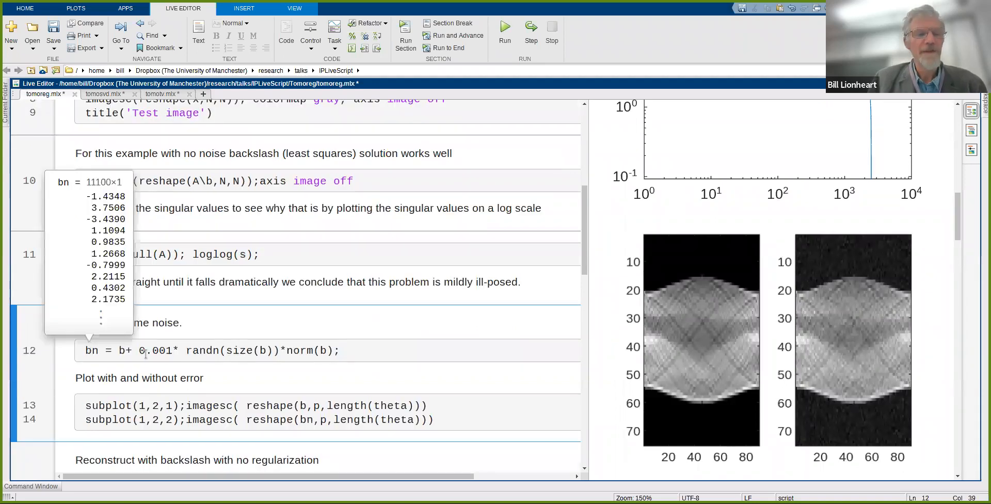
{"action": "left_click", "coordinate": [173, 351]}
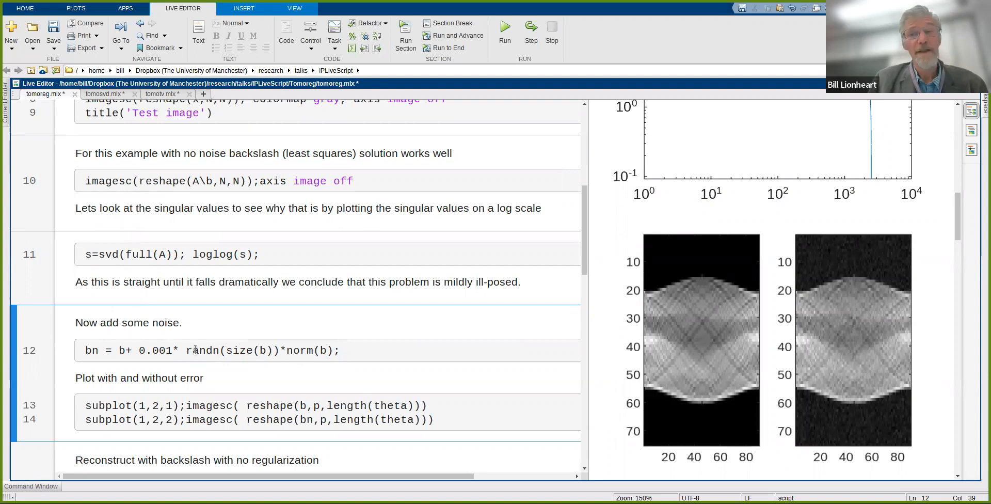
{"action": "mouse_move", "coordinate": [275, 350]}
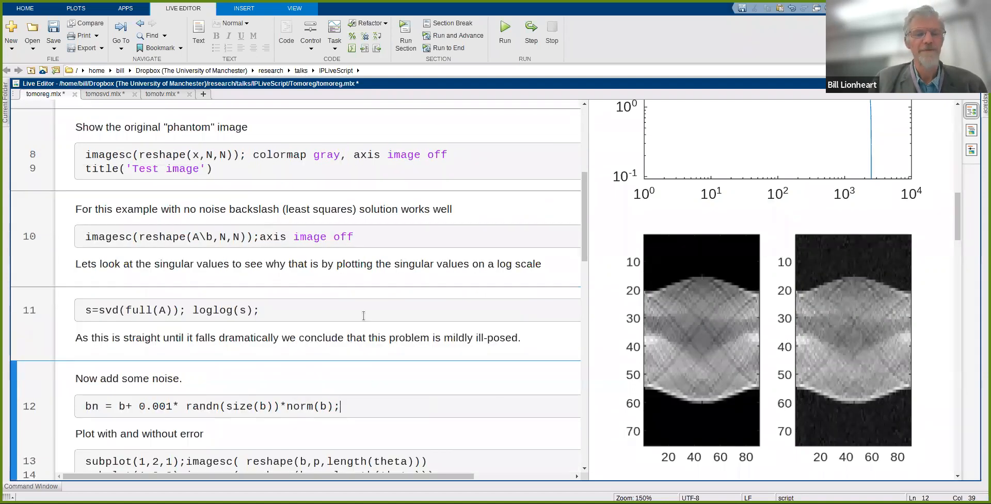
{"action": "scroll", "scroll_direction": "down", "scroll_amount": 3}
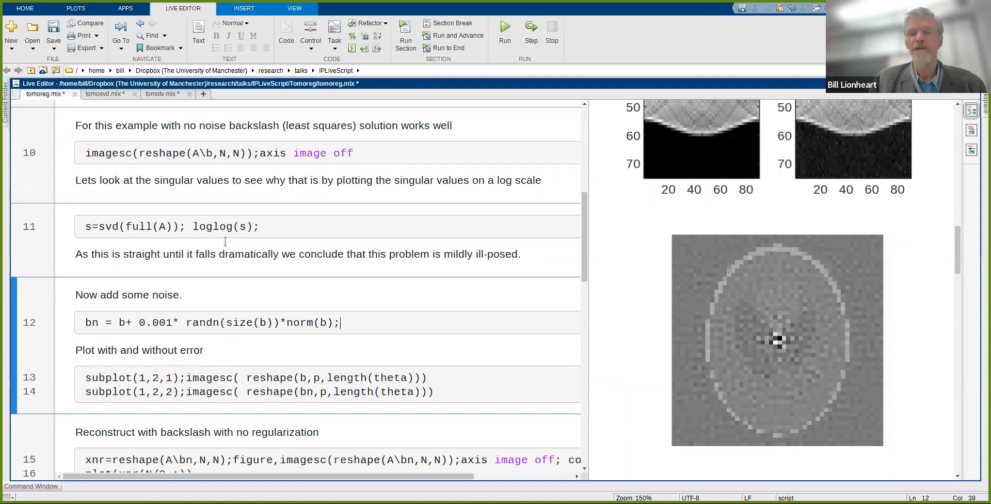
{"action": "mouse_move", "coordinate": [616, 273]}
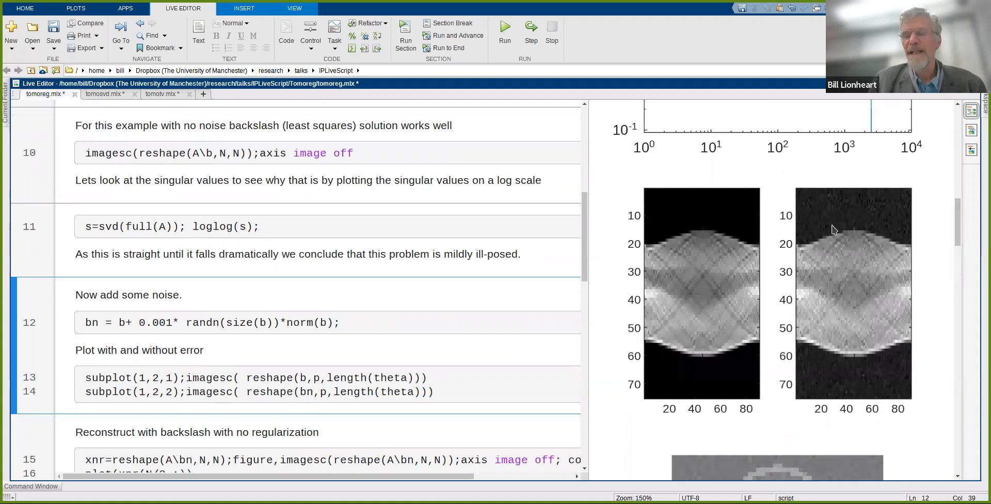
{"action": "mouse_move", "coordinate": [851, 229]}
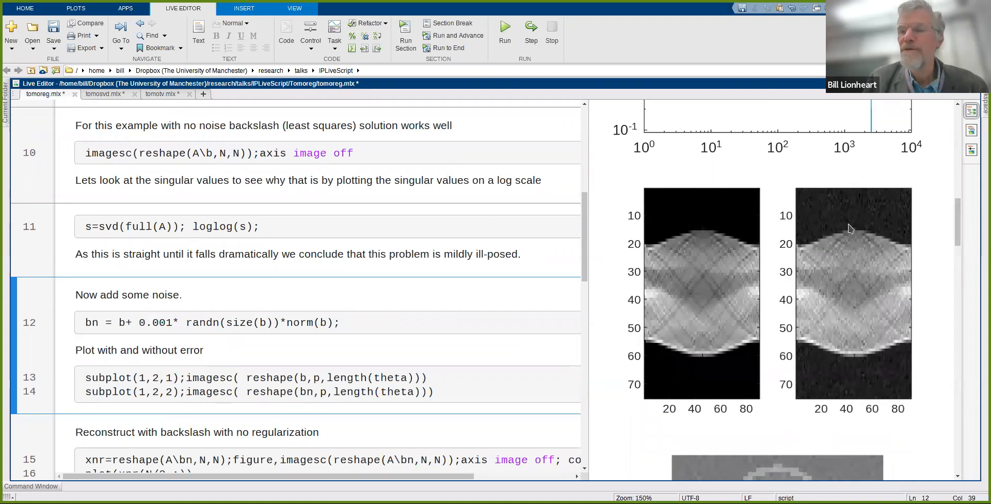
{"action": "mouse_move", "coordinate": [870, 216]}
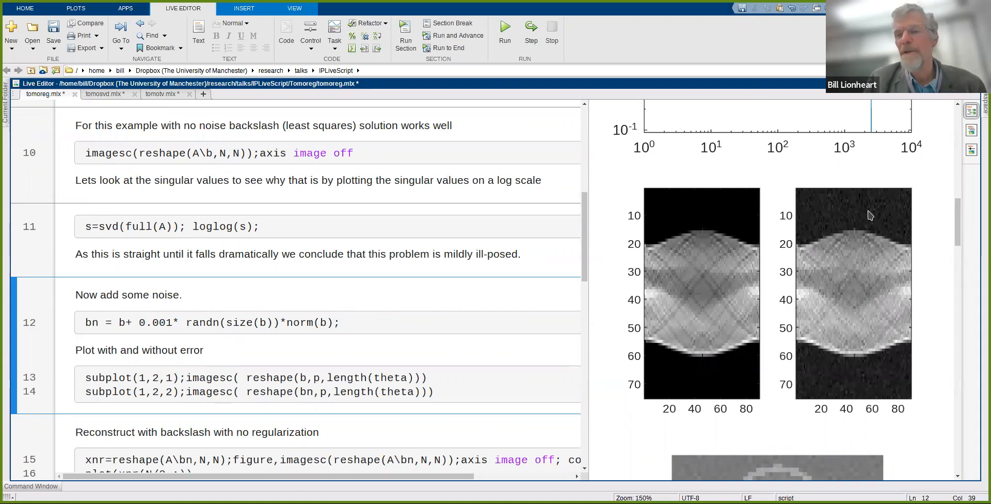
{"action": "mouse_move", "coordinate": [880, 223]}
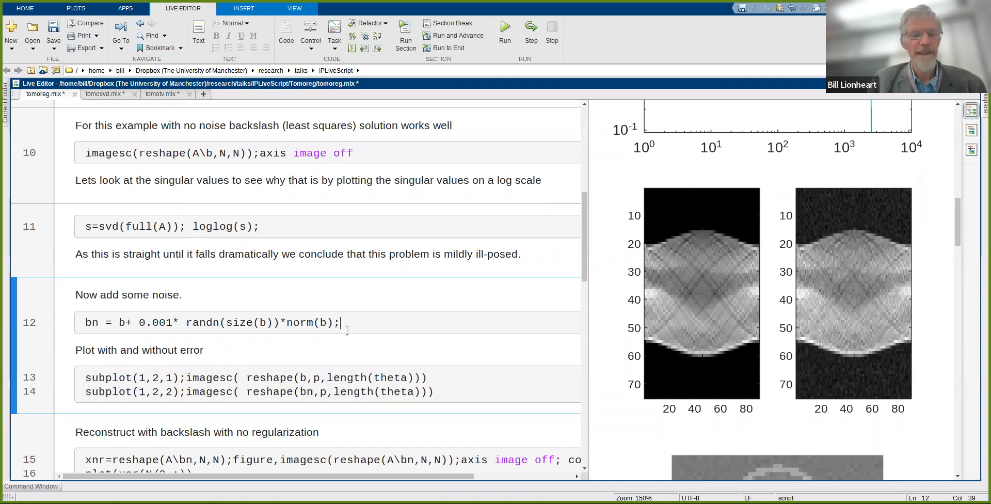
- Scroll to the unregularized backslash reconstruction of the noisy data
{"action": "scroll", "scroll_direction": "down", "scroll_amount": 3}
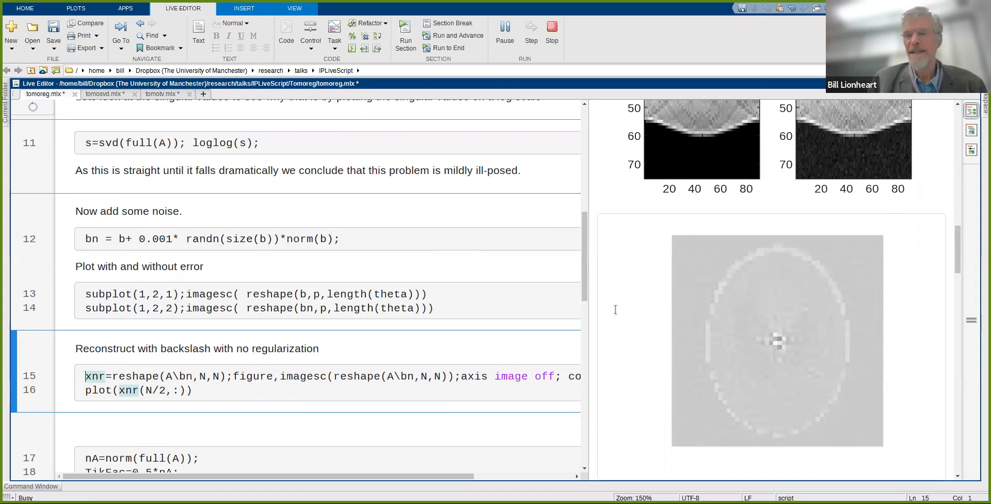
{"action": "mouse_move", "coordinate": [807, 249]}
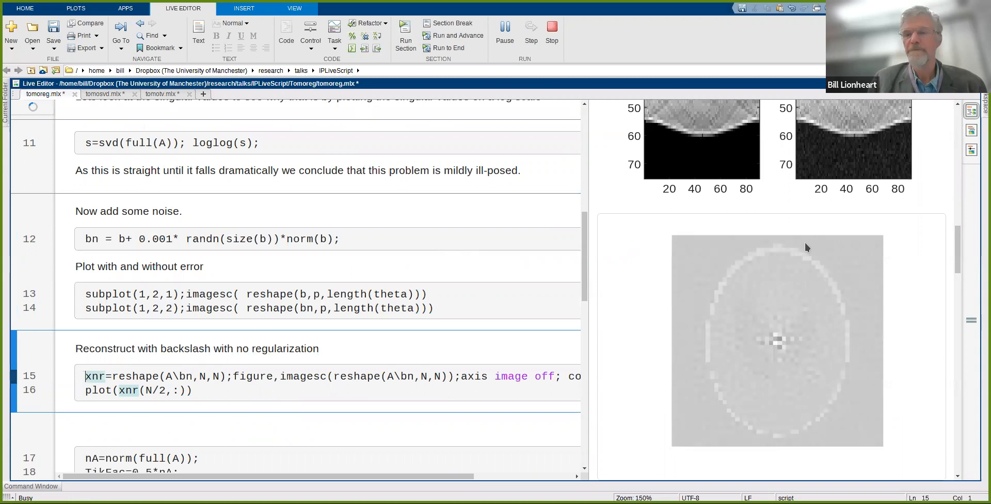
{"action": "mouse_move", "coordinate": [763, 294]}
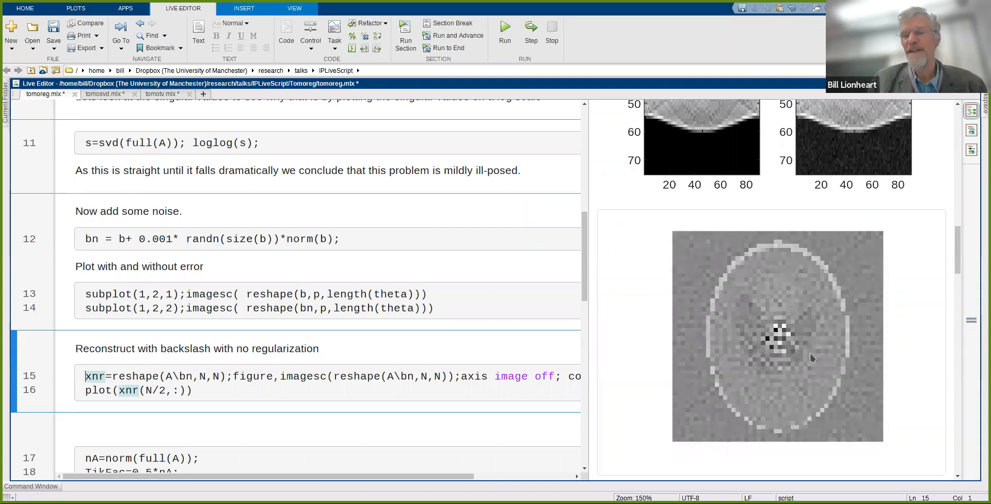
{"action": "mouse_move", "coordinate": [815, 336]}
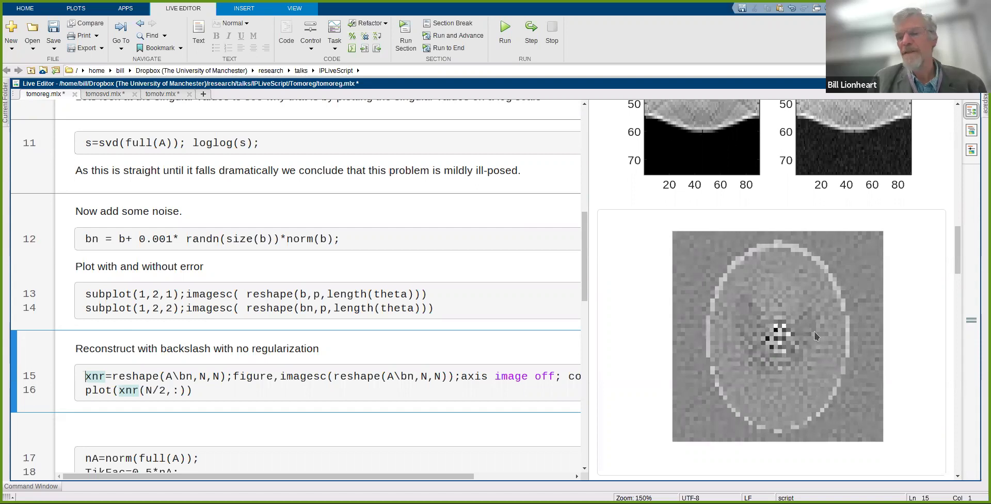
{"action": "mouse_move", "coordinate": [796, 359]}
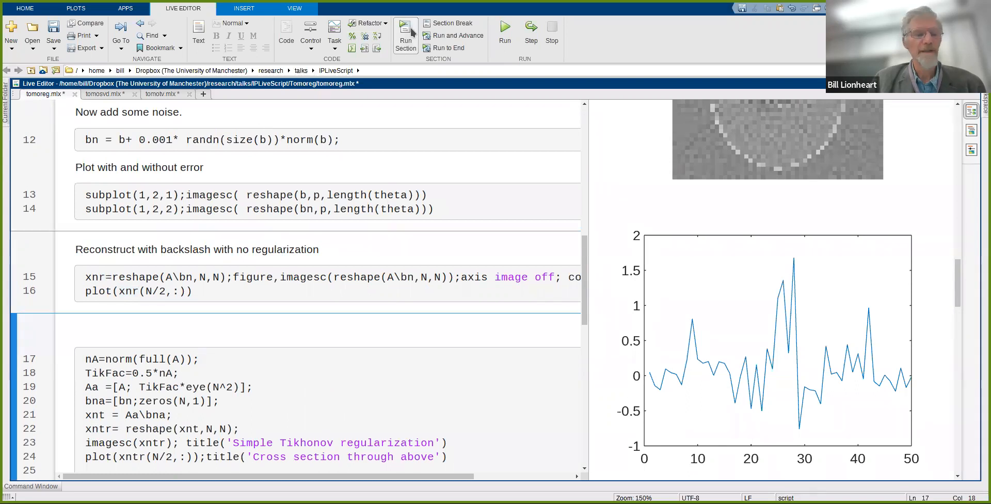
- Run the simple Tikhonov regularization section starting at line 17
{"action": "left_click", "coordinate": [405, 30]}
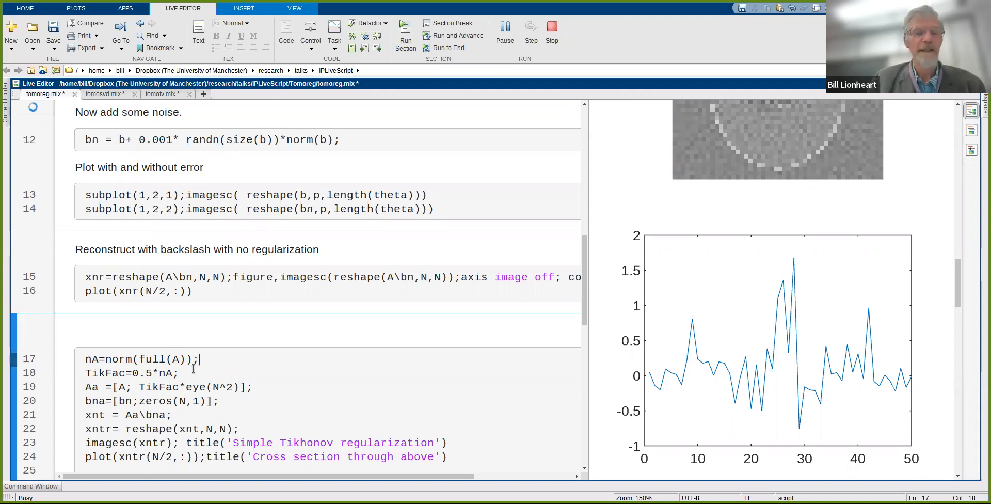
{"action": "mouse_move", "coordinate": [185, 372]}
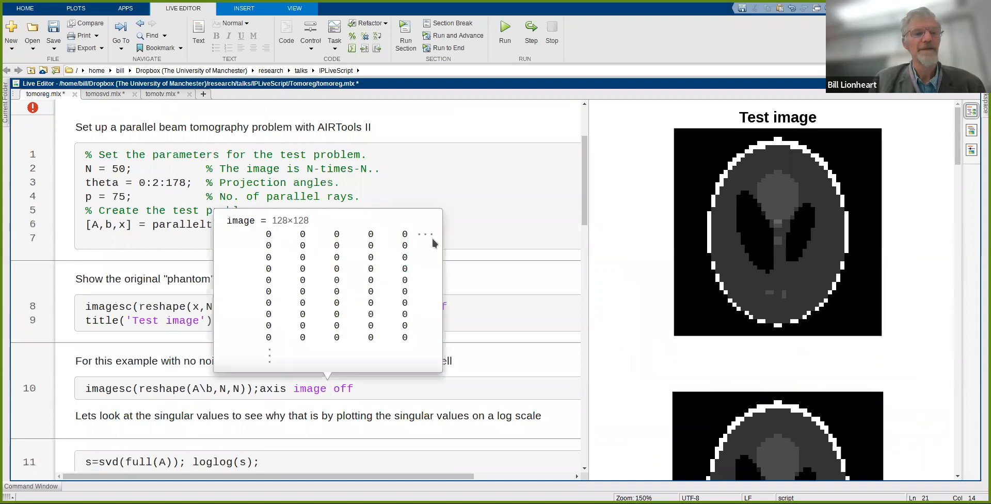
{"action": "mouse_move", "coordinate": [578, 176]}
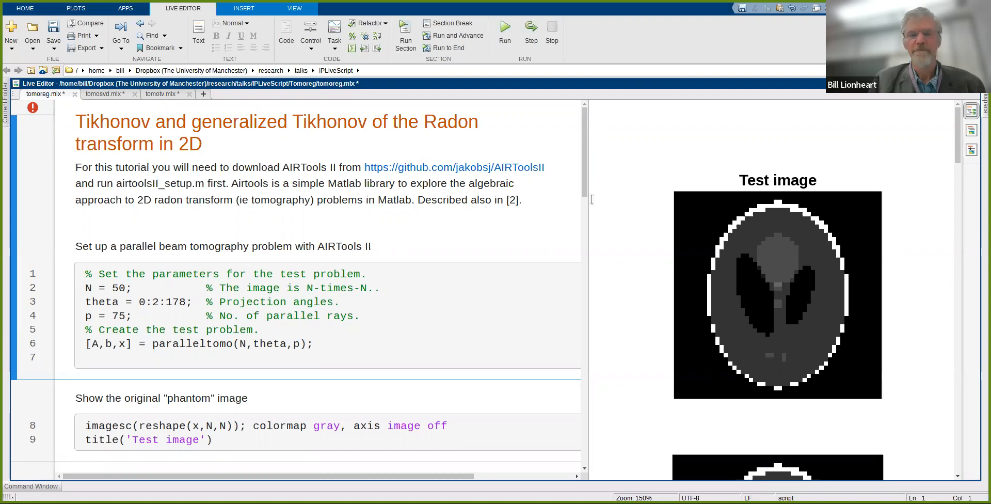
{"action": "scroll", "scroll_direction": "down", "scroll_amount": 3}
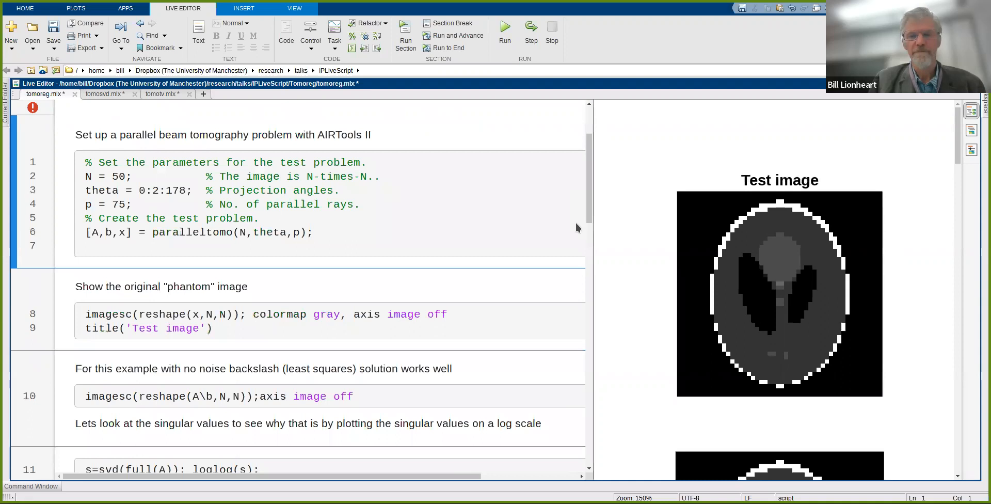
{"action": "mouse_move", "coordinate": [599, 253]}
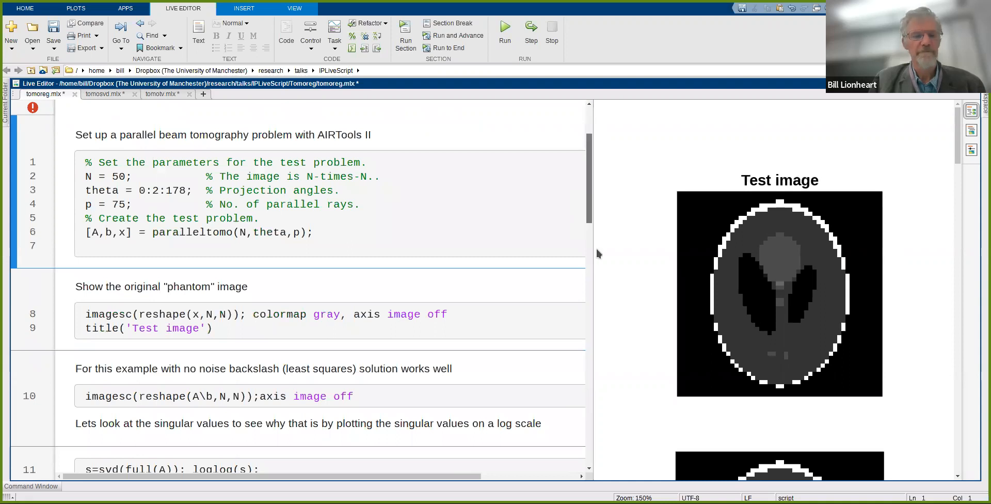
{"action": "scroll", "scroll_direction": "down", "scroll_amount": 3}
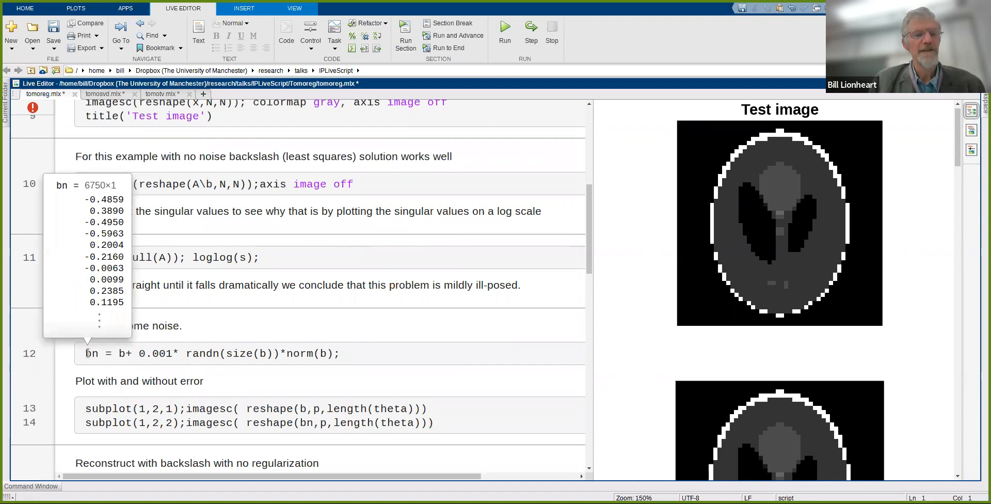
{"action": "left_click", "coordinate": [262, 353]}
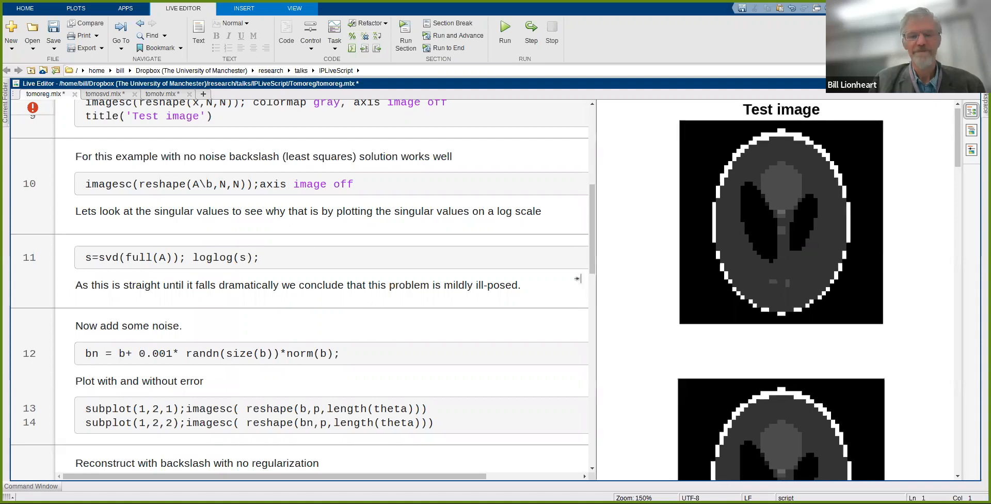
{"action": "mouse_move", "coordinate": [564, 277]}
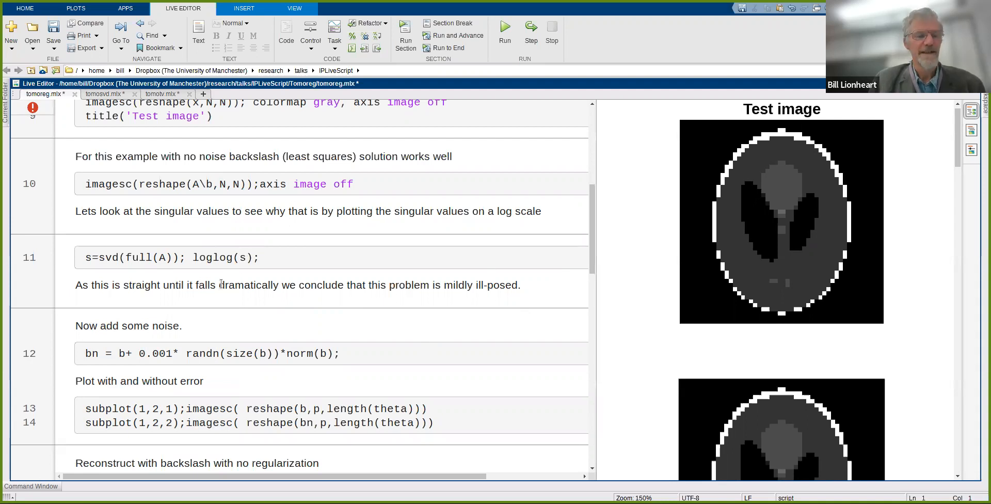
- Scroll to the Tikhonov section where zeros(N,1) becomes zeros(N^2,1) on line 20
{"action": "scroll", "scroll_direction": "down", "scroll_amount": 3}
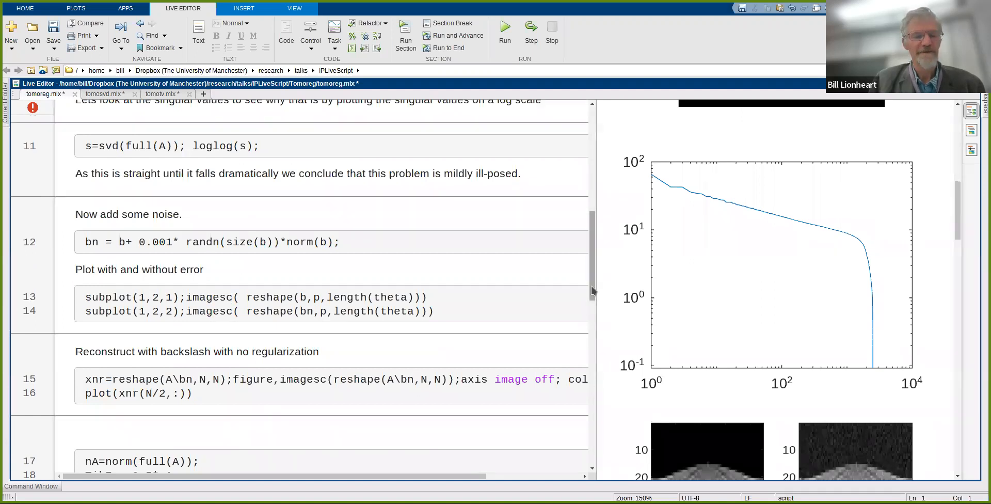
{"action": "scroll", "scroll_direction": "down", "scroll_amount": 3}
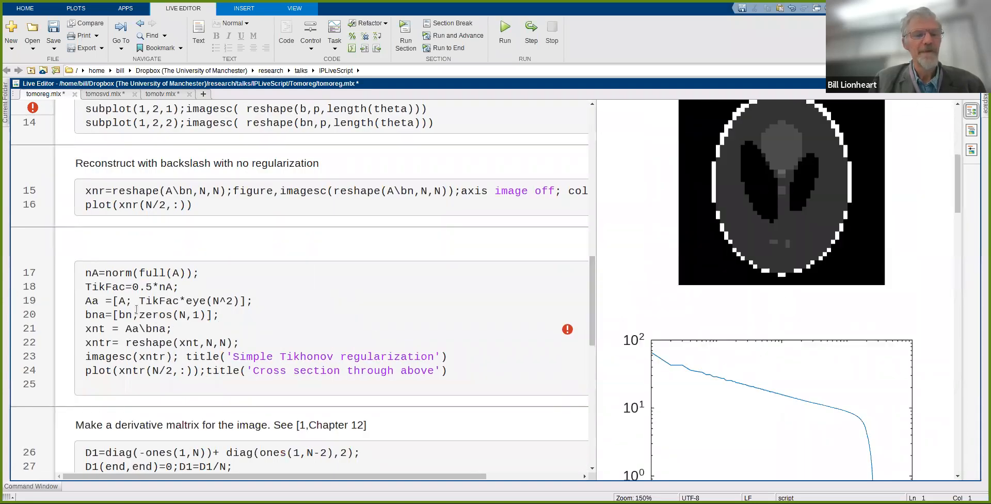
{"action": "mouse_move", "coordinate": [93, 314]}
{"action": "type", "text": "^2"}
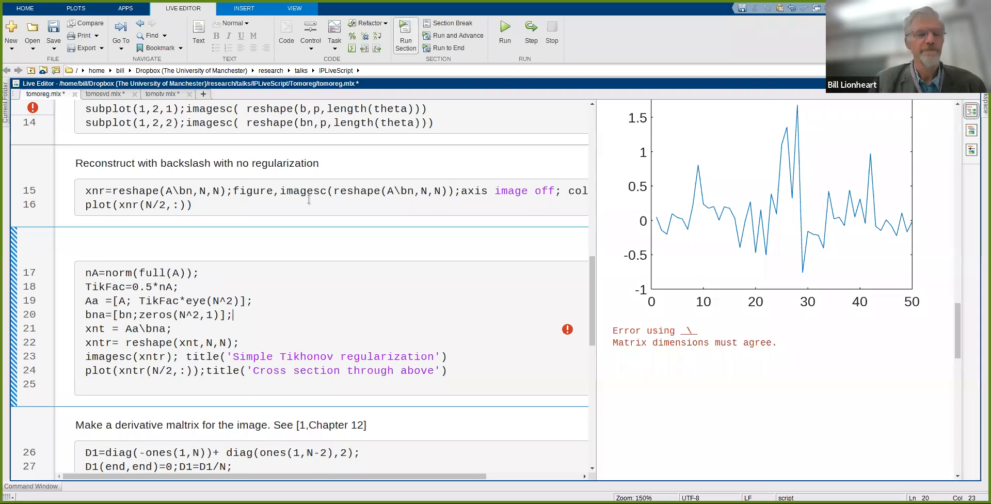
{"action": "left_click", "coordinate": [504, 27]}
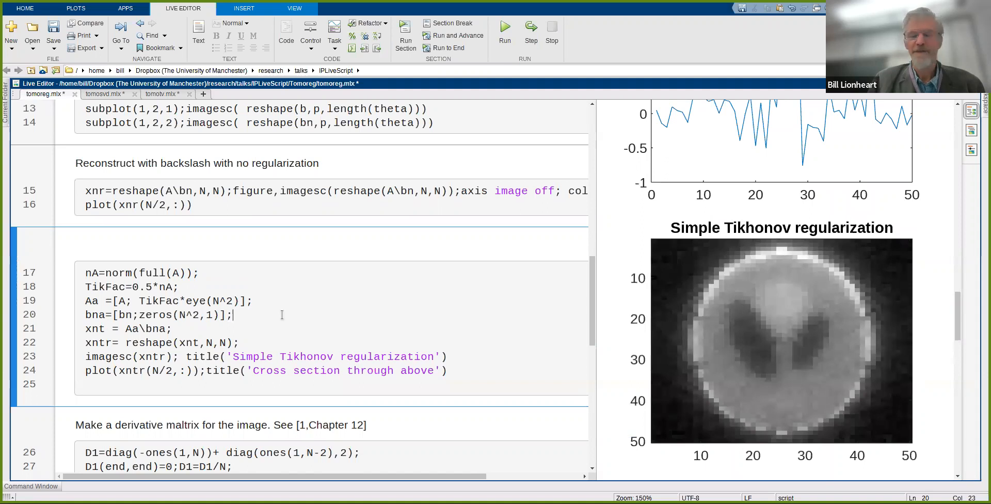
{"action": "mouse_move", "coordinate": [781, 309]}
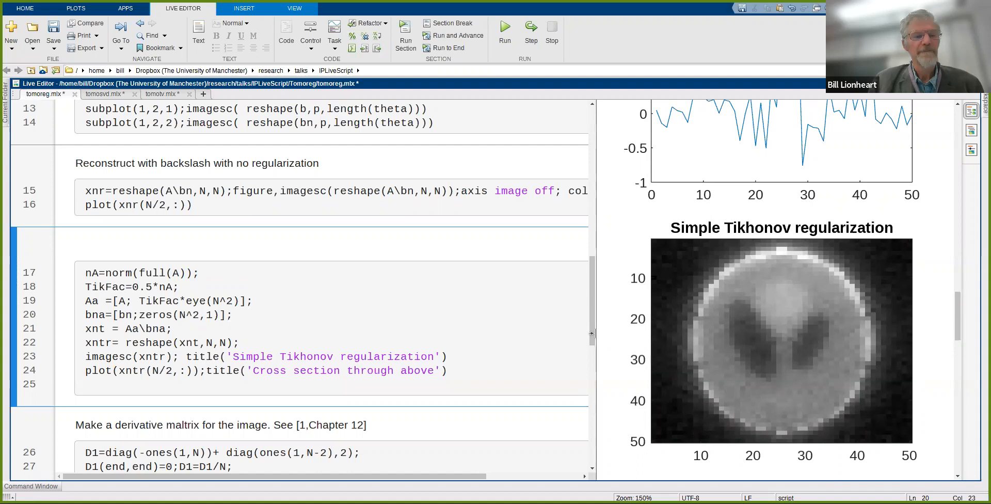
{"action": "mouse_move", "coordinate": [773, 300]}
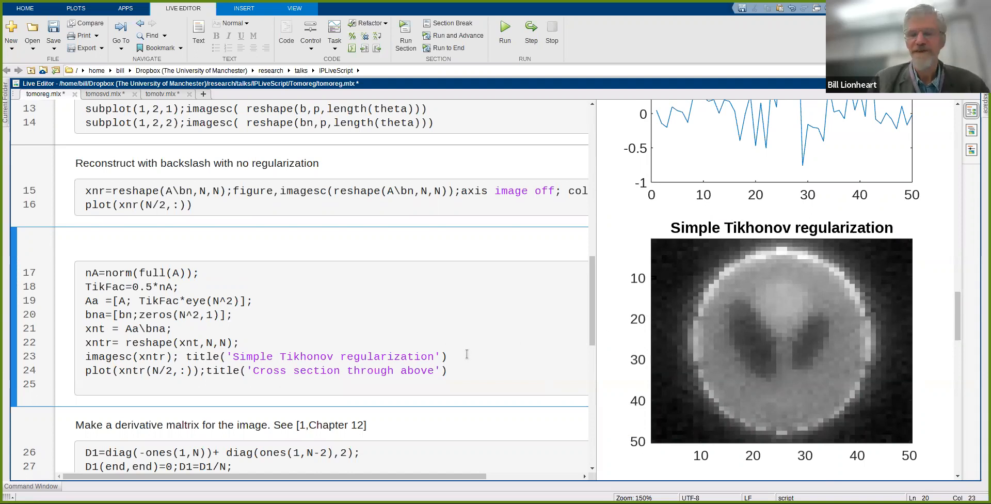
{"action": "mouse_move", "coordinate": [898, 334]}
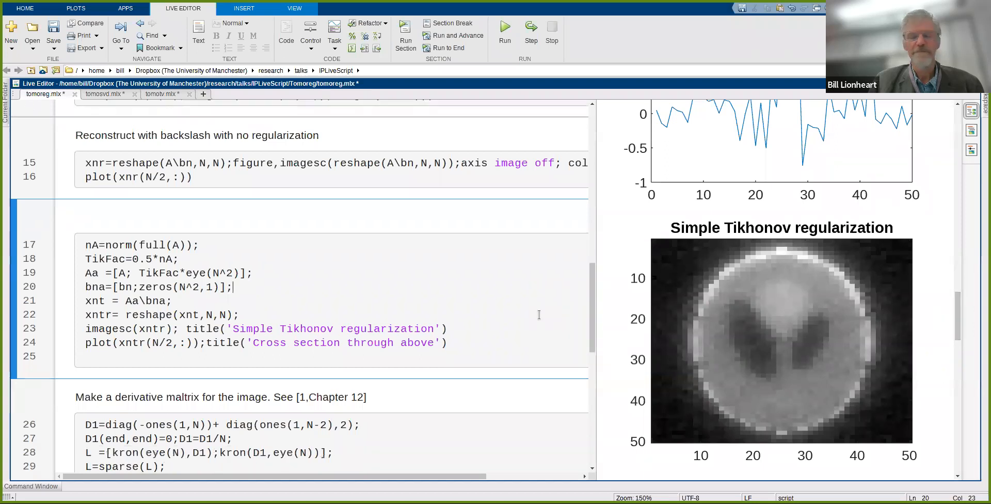
{"action": "scroll", "scroll_direction": "down", "scroll_amount": 3}
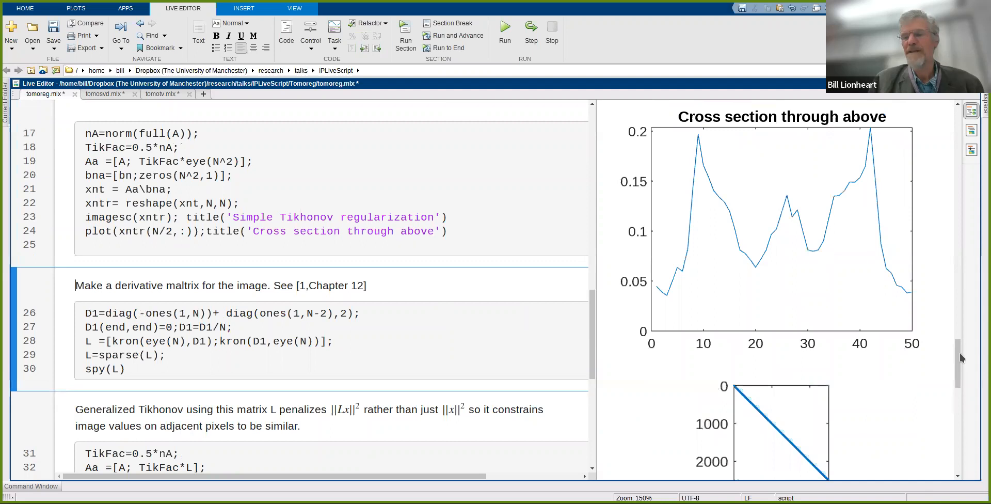
{"action": "scroll", "scroll_direction": "down", "scroll_amount": 3}
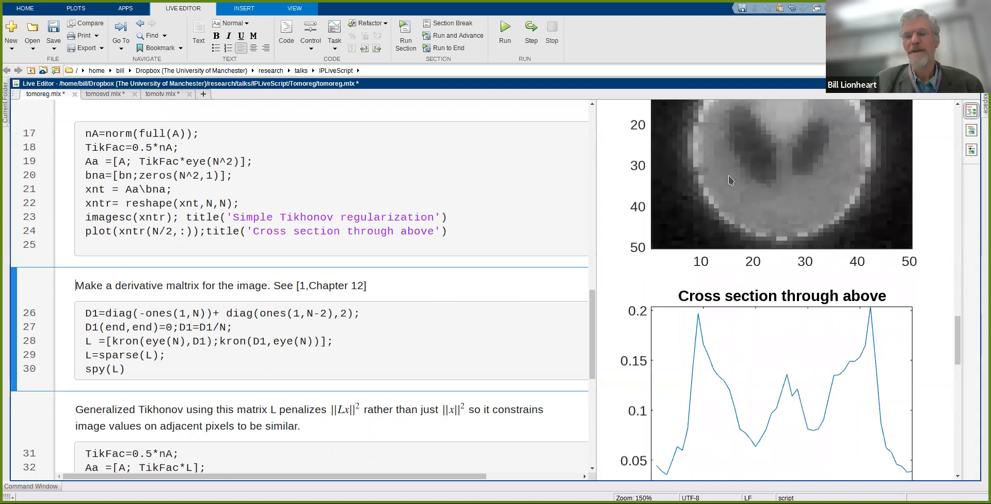
{"action": "mouse_move", "coordinate": [740, 388]}
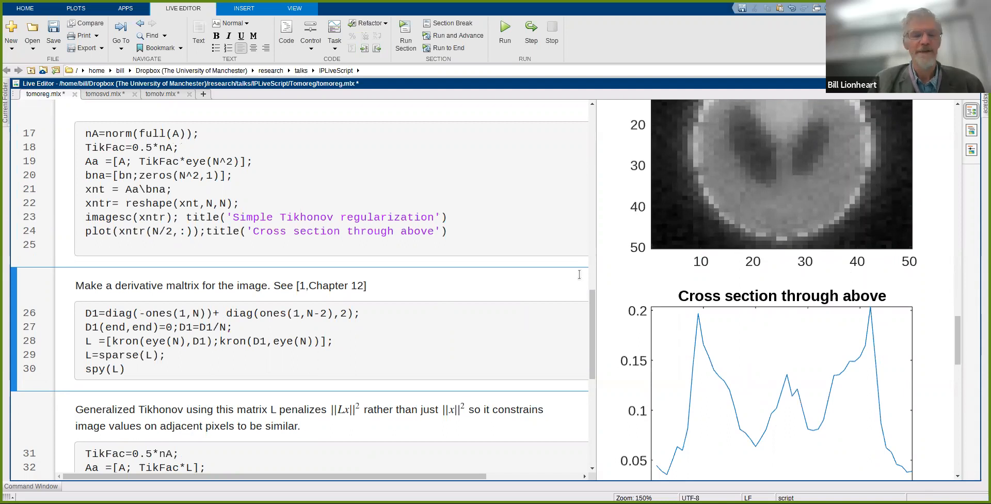
{"action": "mouse_move", "coordinate": [413, 321]}
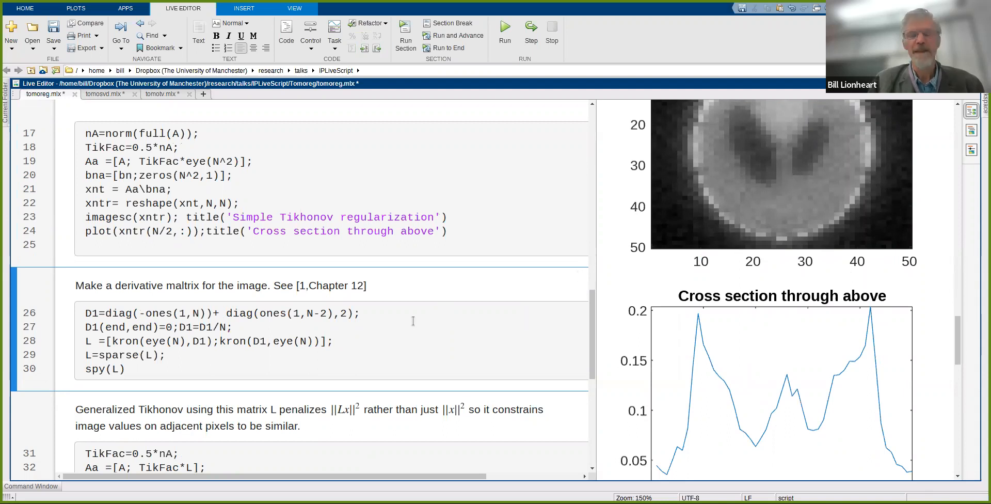
{"action": "mouse_move", "coordinate": [652, 159]}
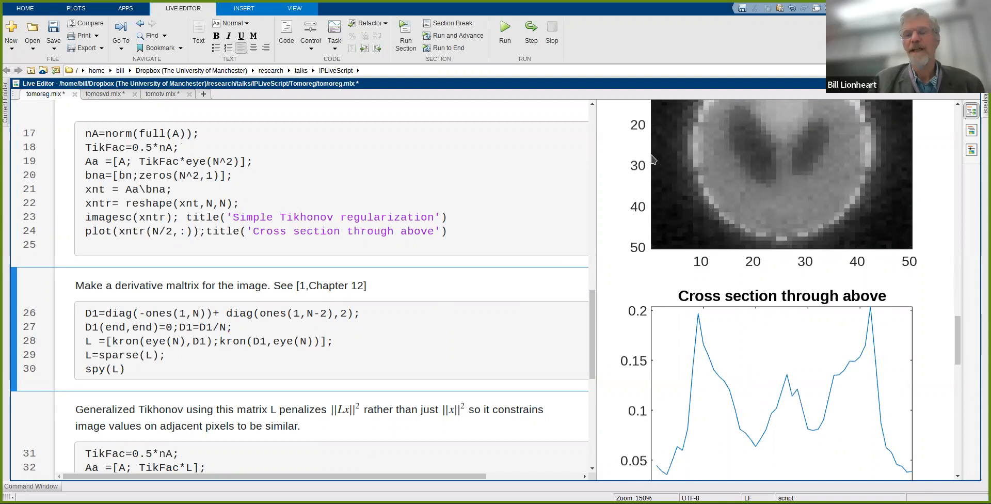
{"action": "mouse_move", "coordinate": [847, 147]}
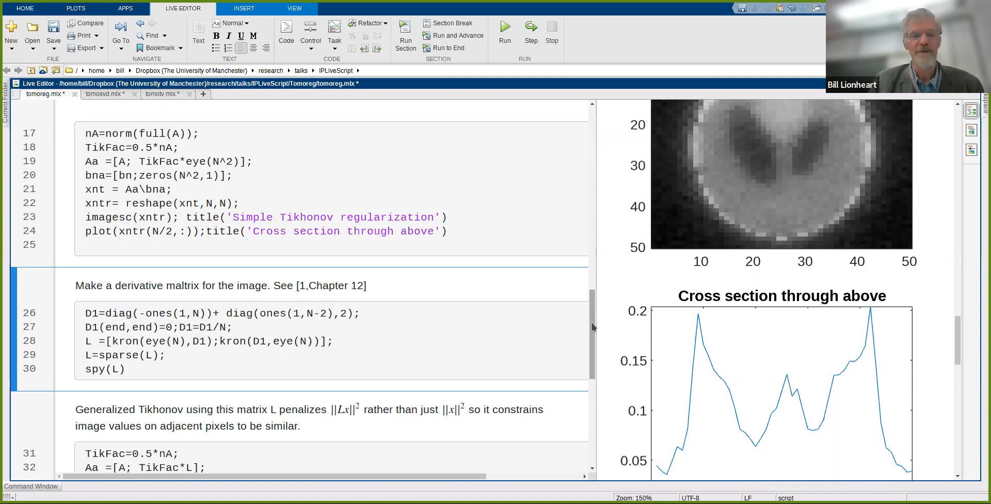
{"action": "scroll", "scroll_direction": "down", "scroll_amount": 3}
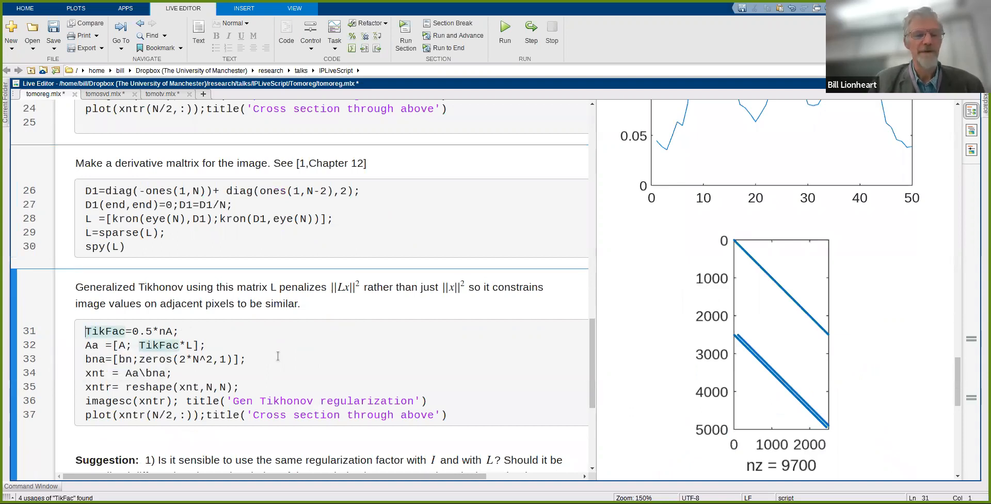
{"action": "mouse_move", "coordinate": [326, 359]}
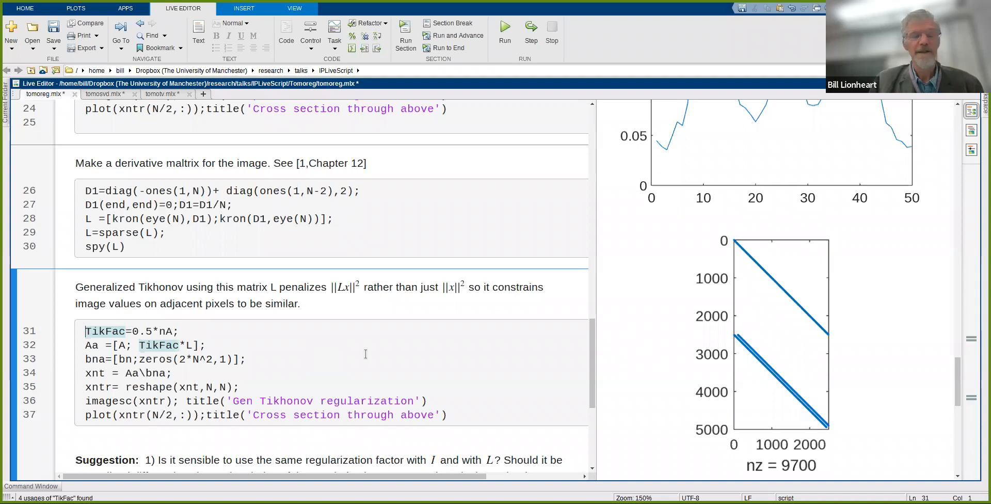
{"action": "mouse_move", "coordinate": [779, 293]}
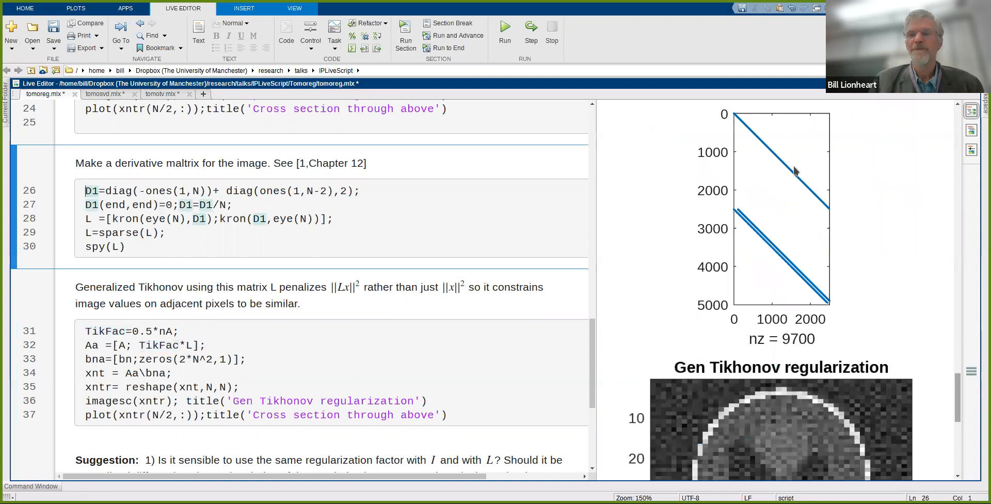
{"action": "mouse_move", "coordinate": [796, 268]}
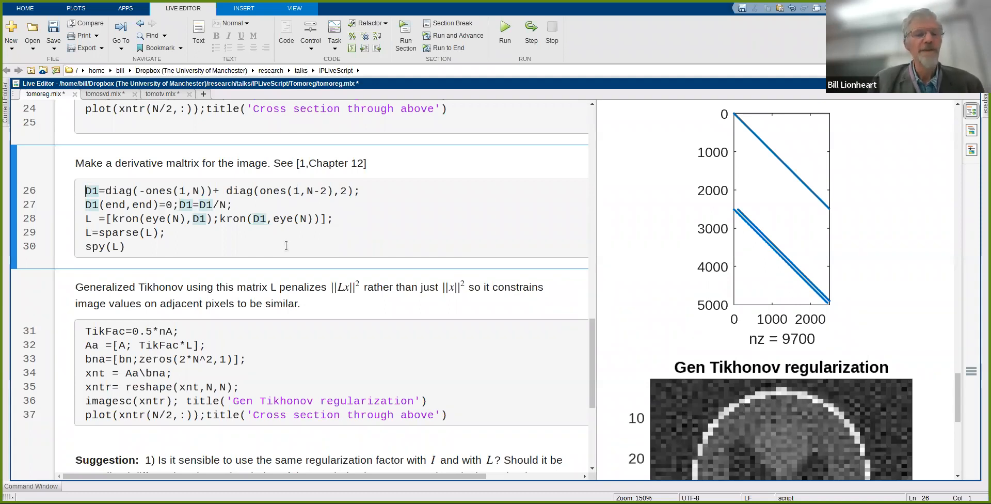
- Run the Generalized Tikhonov section to regenerate its reconstruction and cross-section plot
{"action": "scroll", "scroll_direction": "down", "scroll_amount": 3}
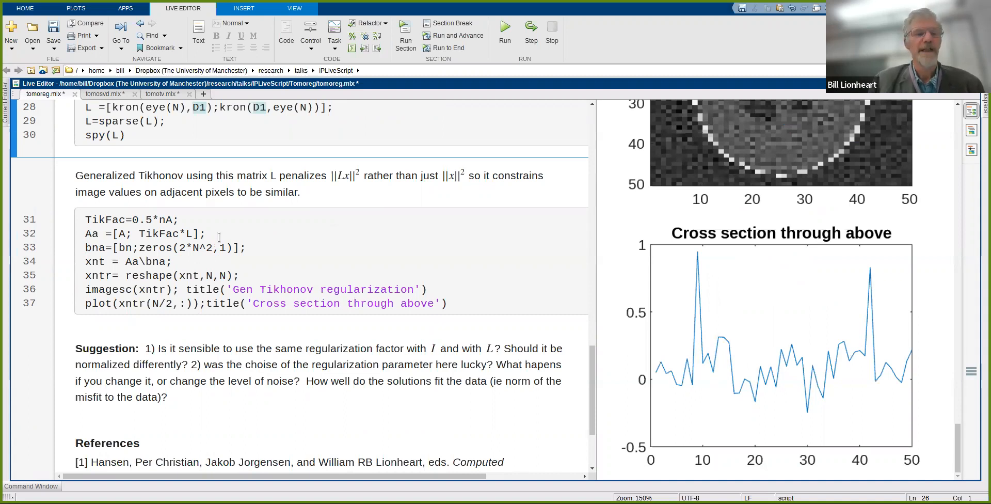
{"action": "mouse_move", "coordinate": [208, 239]}
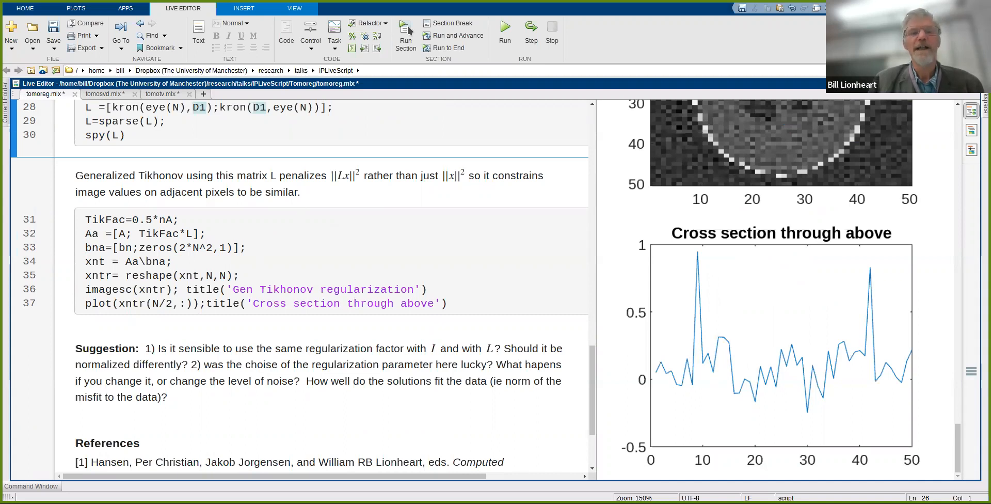
{"action": "left_click", "coordinate": [406, 29]}
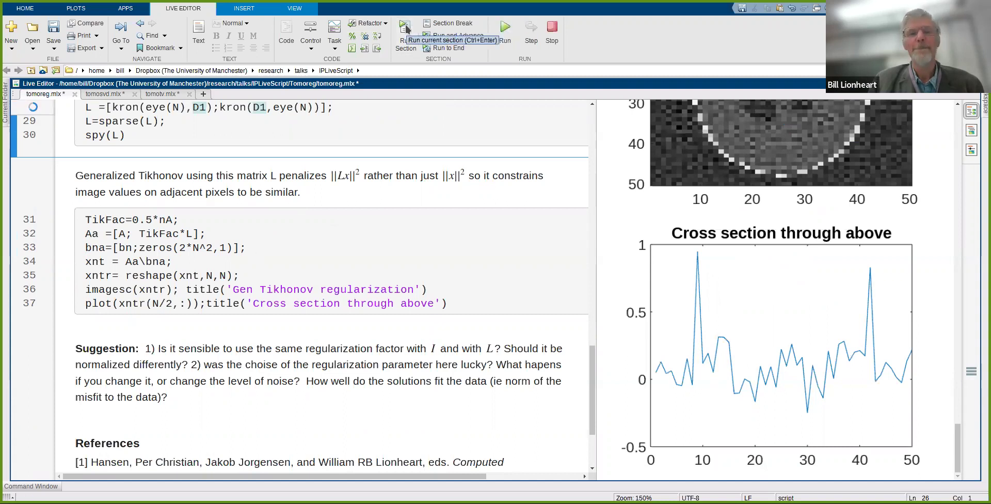
{"action": "mouse_move", "coordinate": [660, 278]}
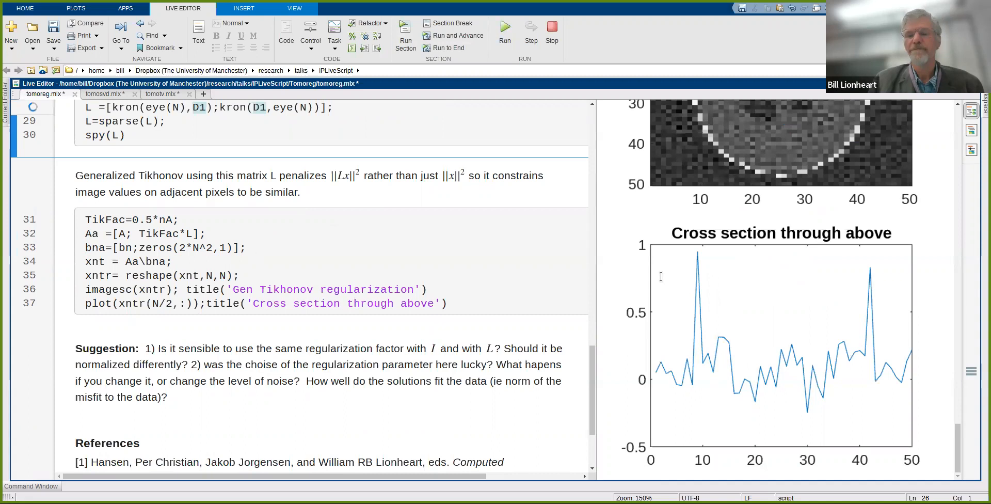
{"action": "mouse_move", "coordinate": [772, 290]}
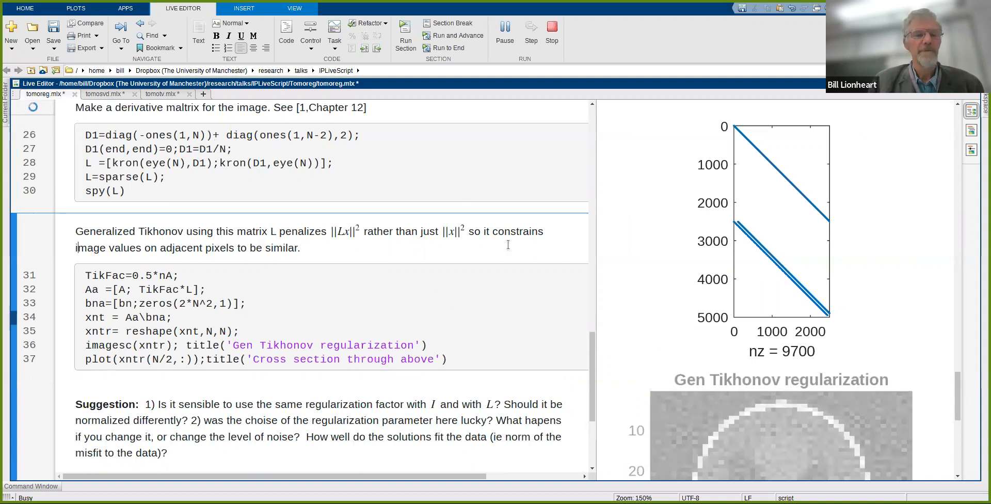
{"action": "mouse_move", "coordinate": [443, 259]}
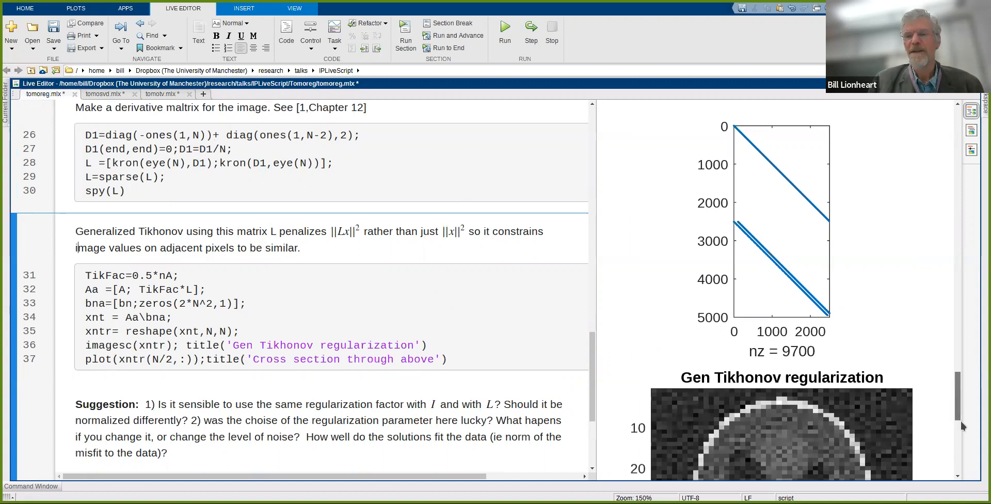
{"action": "scroll", "scroll_direction": "down", "scroll_amount": 3}
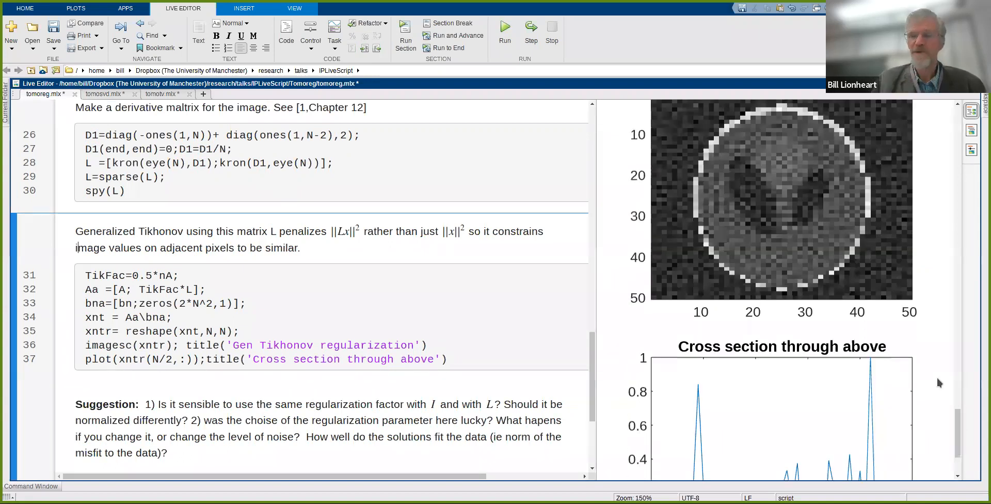
{"action": "mouse_move", "coordinate": [751, 212]}
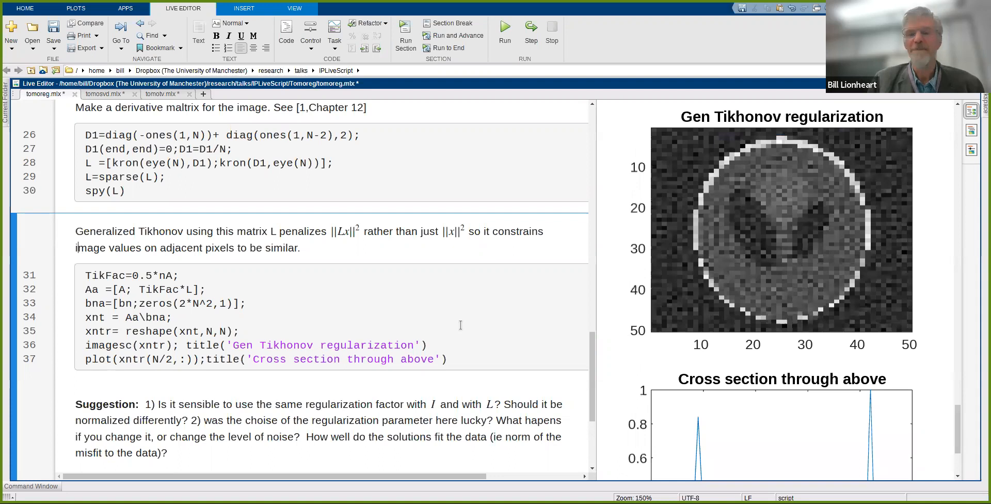
{"action": "mouse_move", "coordinate": [584, 359]}
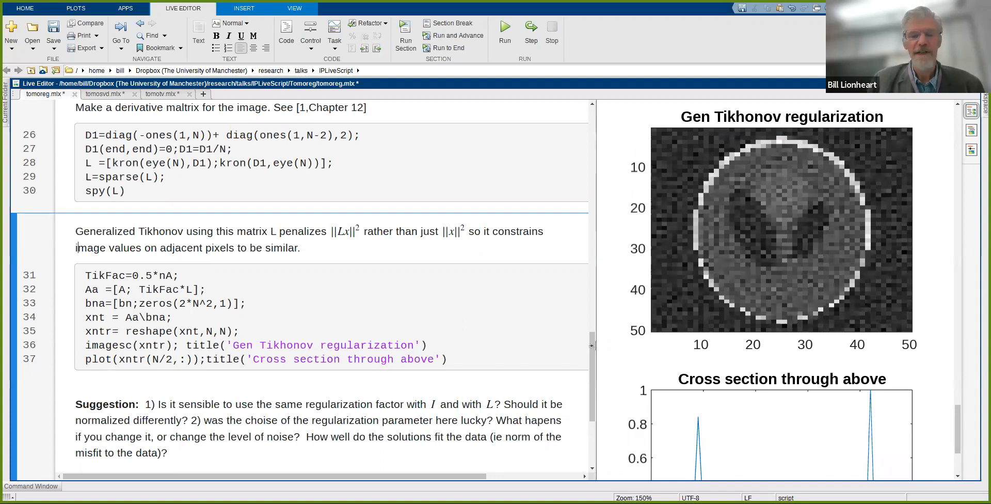
{"action": "mouse_move", "coordinate": [598, 385]}
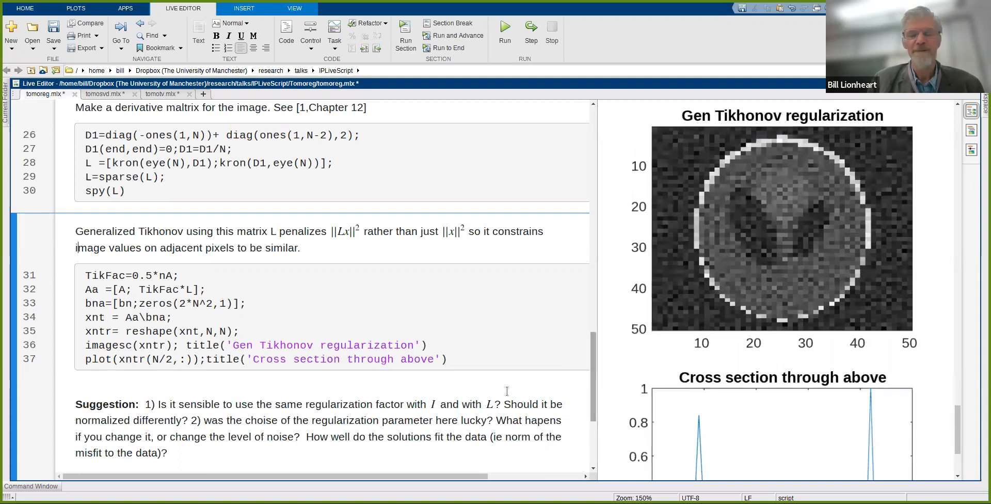
{"action": "scroll", "scroll_direction": "down", "scroll_amount": 3}
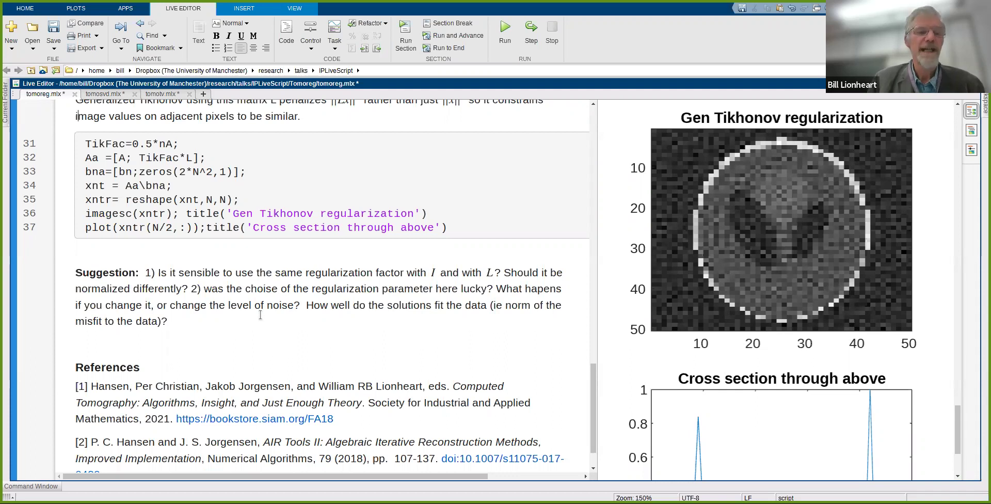
{"action": "mouse_move", "coordinate": [313, 321]}
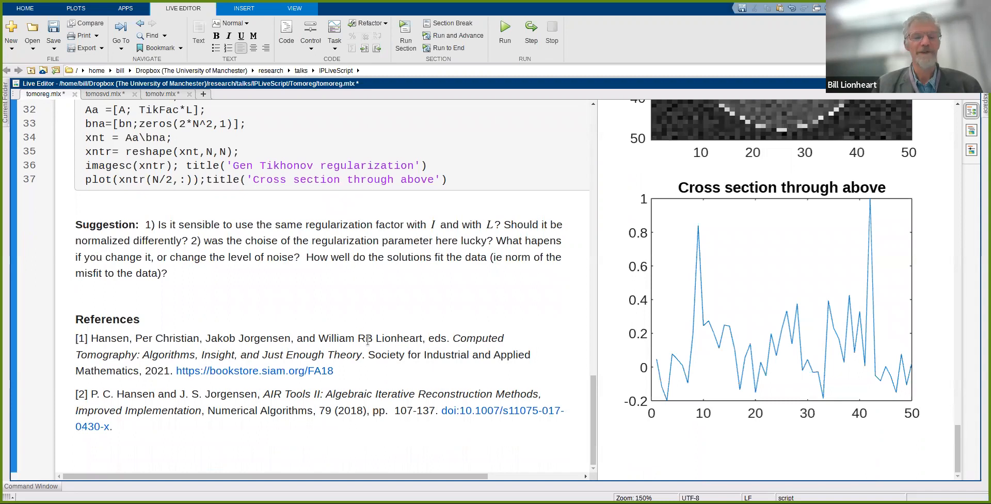
{"action": "mouse_move", "coordinate": [254, 371]}
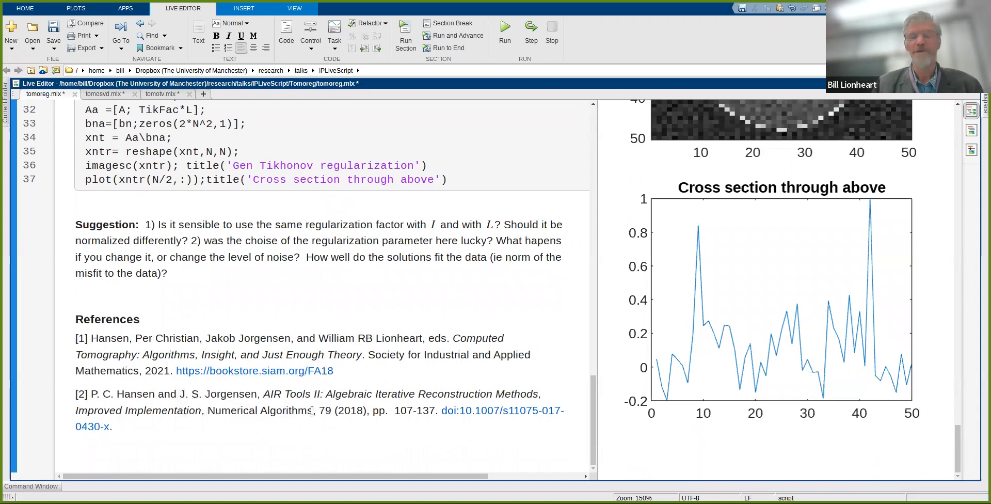
{"action": "mouse_move", "coordinate": [472, 362]}
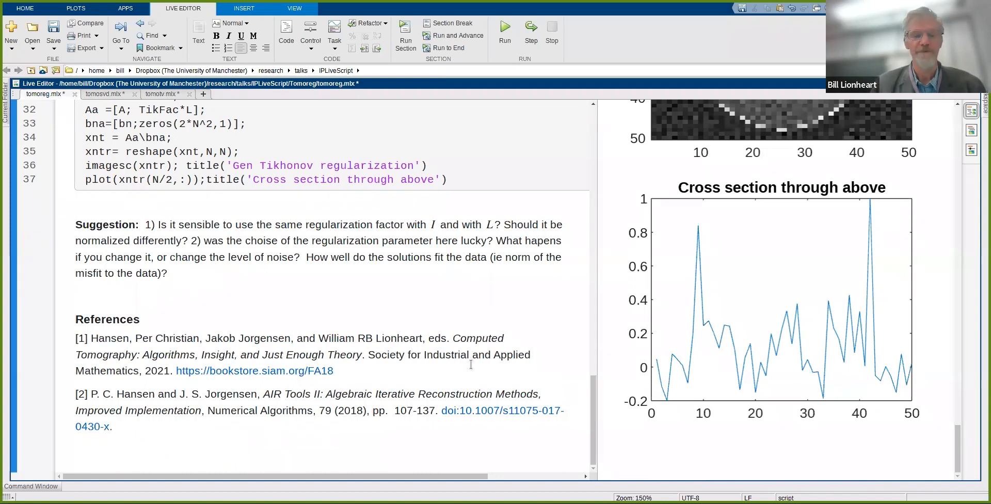
{"action": "mouse_move", "coordinate": [469, 358]}
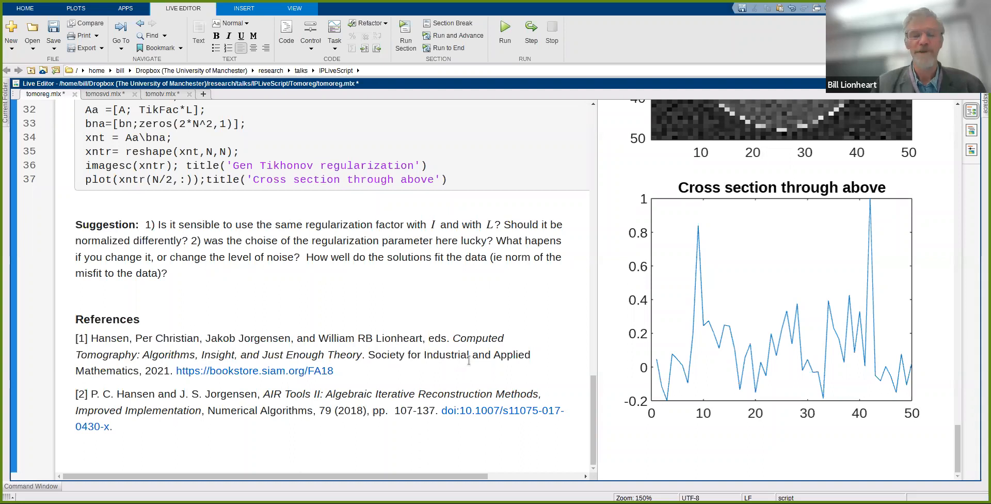